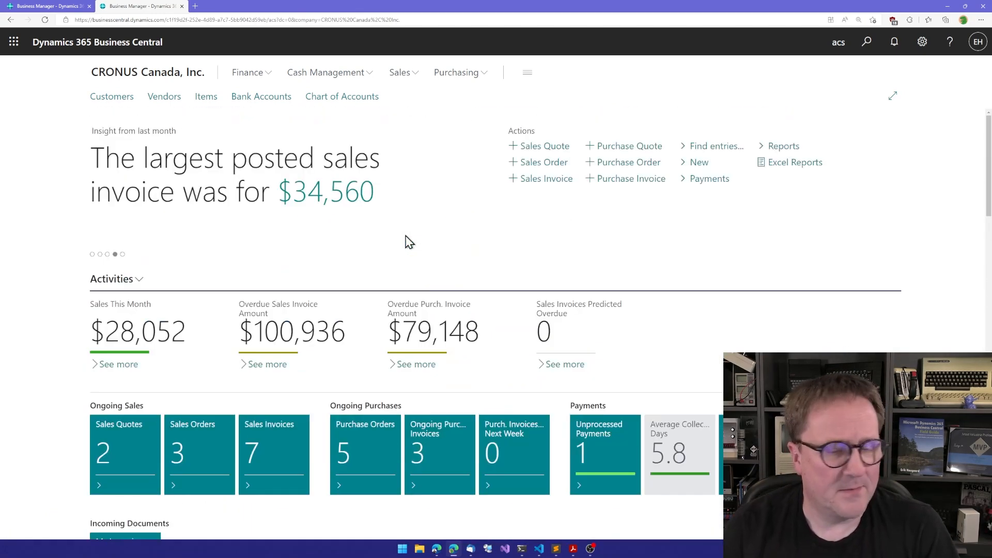
Open My Settings and view the list of available roles, with Business Manager current
{"action": "left_click", "coordinate": [920, 42]}
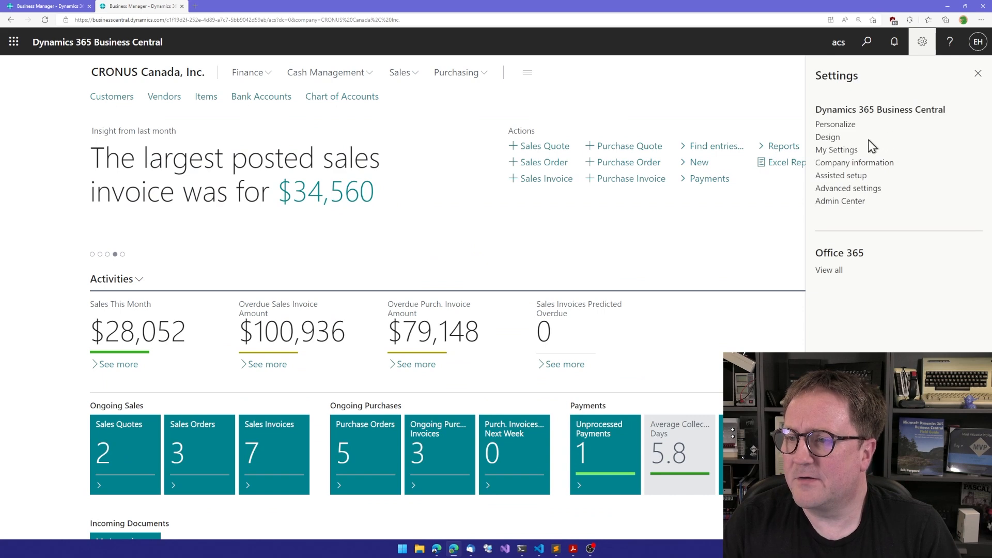
{"action": "left_click", "coordinate": [836, 150]}
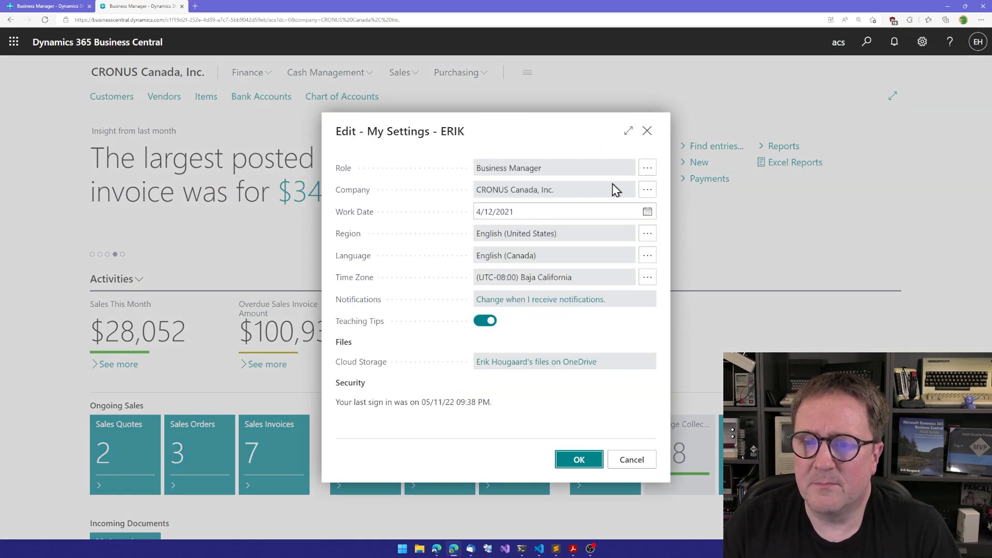
{"action": "mouse_move", "coordinate": [343, 175]}
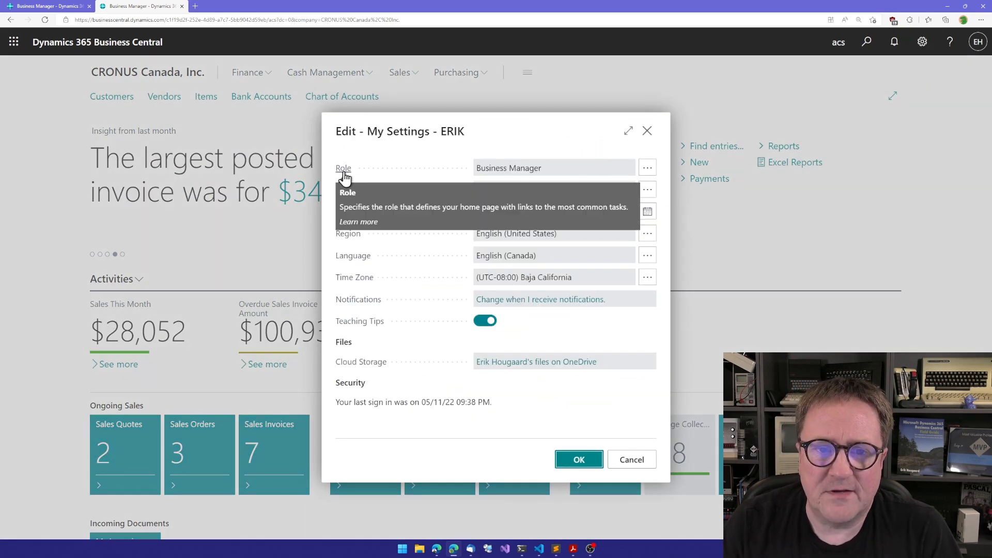
{"action": "left_click", "coordinate": [647, 167]}
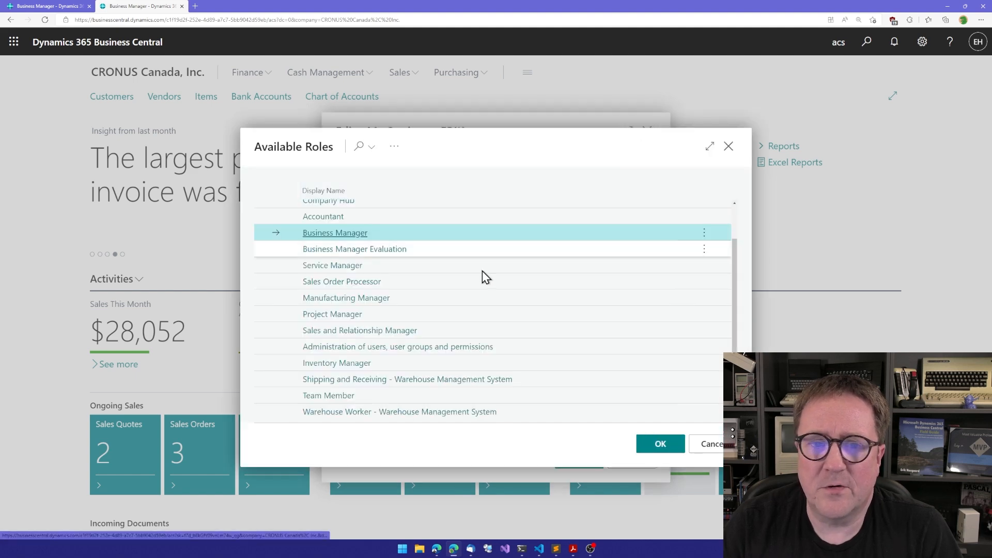
{"action": "mouse_move", "coordinate": [345, 297]}
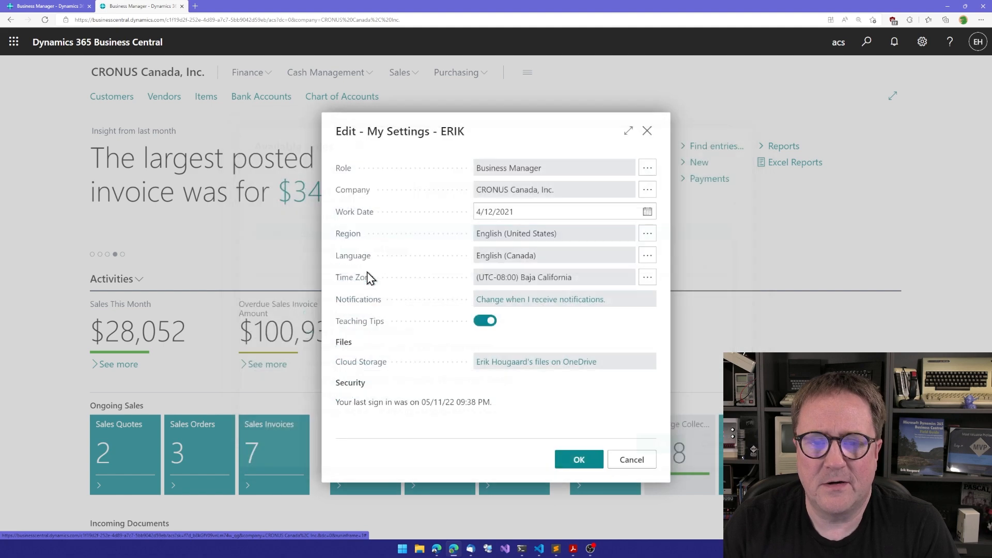
Find Profiles (Roles) via Tell Me and browse the full list of role profiles
{"action": "left_click", "coordinate": [866, 42]}
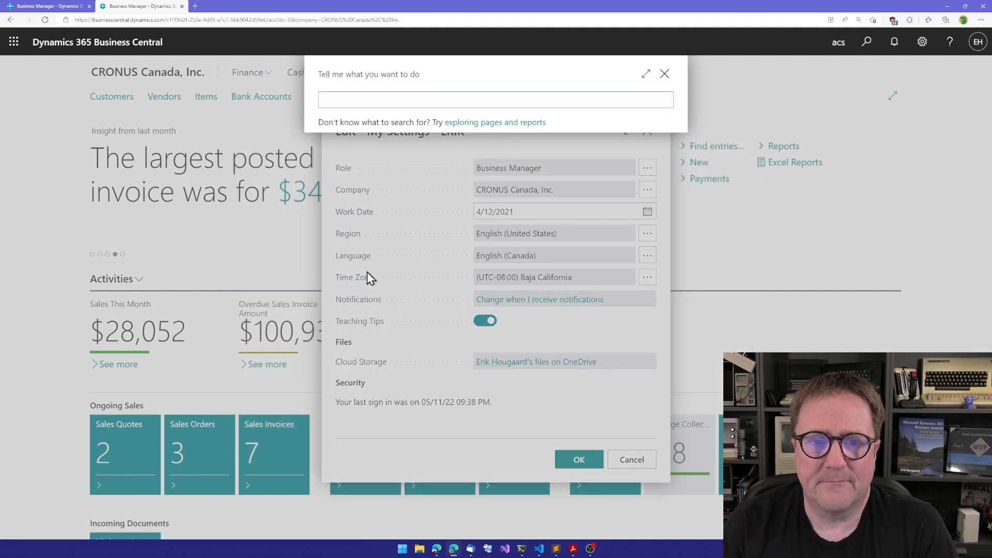
{"action": "type", "text": "profiles"}
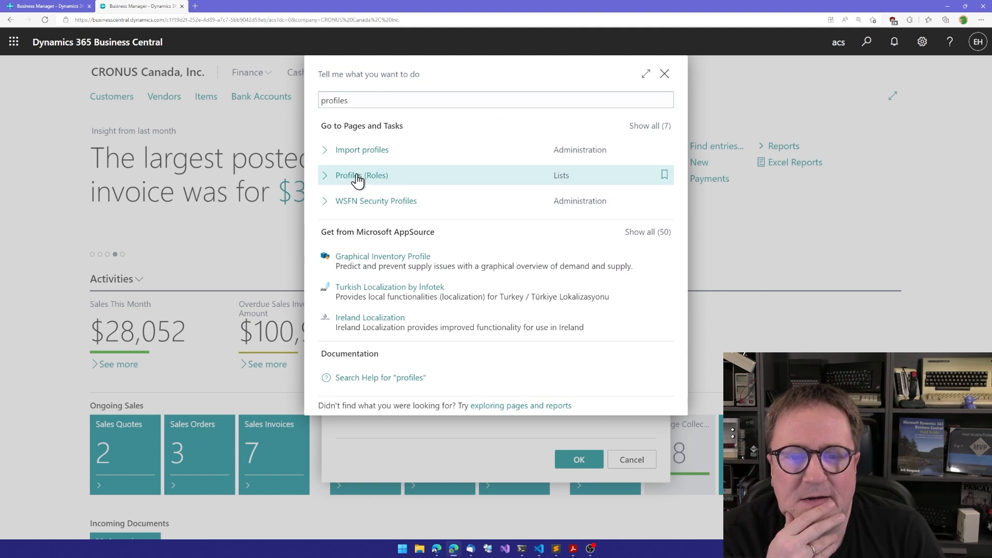
{"action": "left_click", "coordinate": [362, 176]}
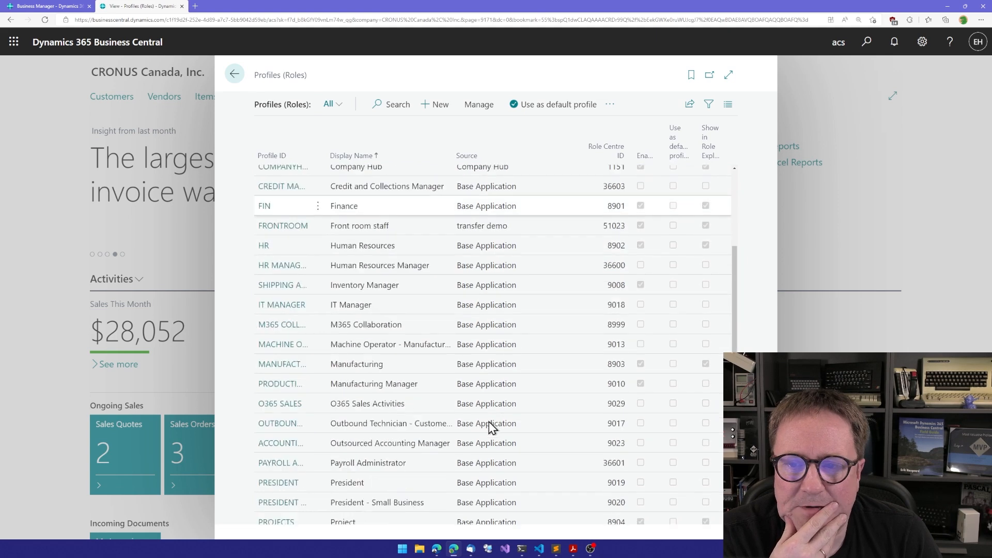
{"action": "scroll", "scroll_direction": "down", "scroll_amount": 3}
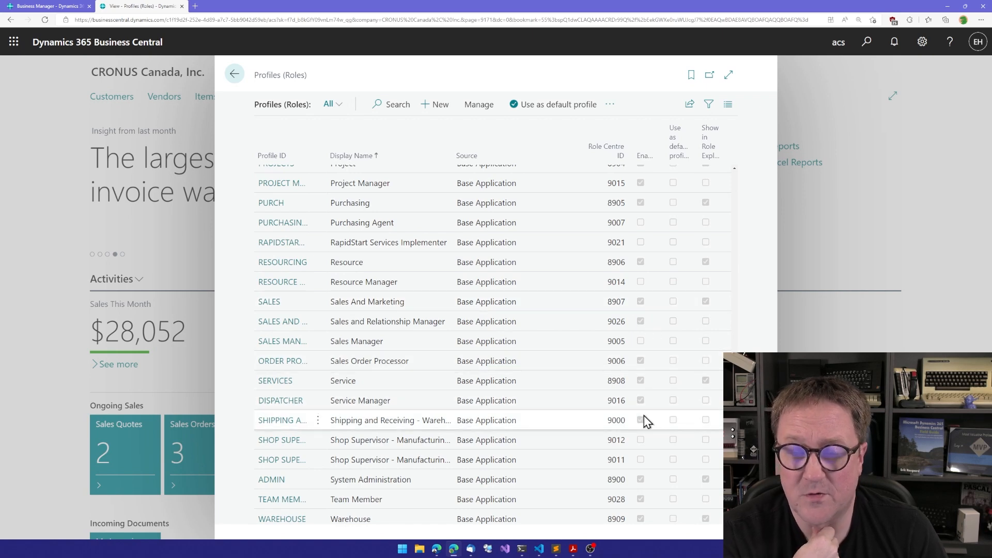
{"action": "scroll", "scroll_direction": "down", "scroll_amount": 3}
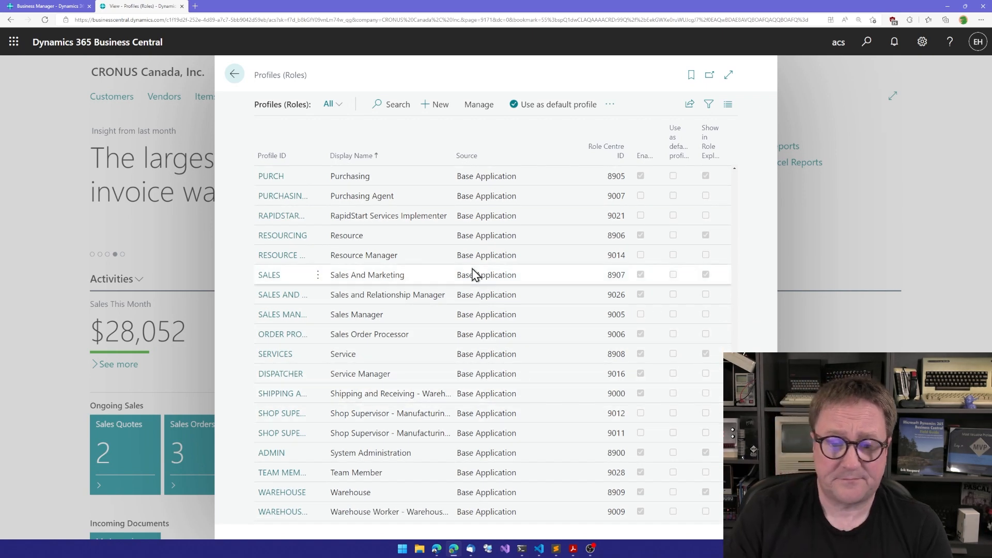
{"action": "scroll", "scroll_direction": "up", "scroll_amount": 3}
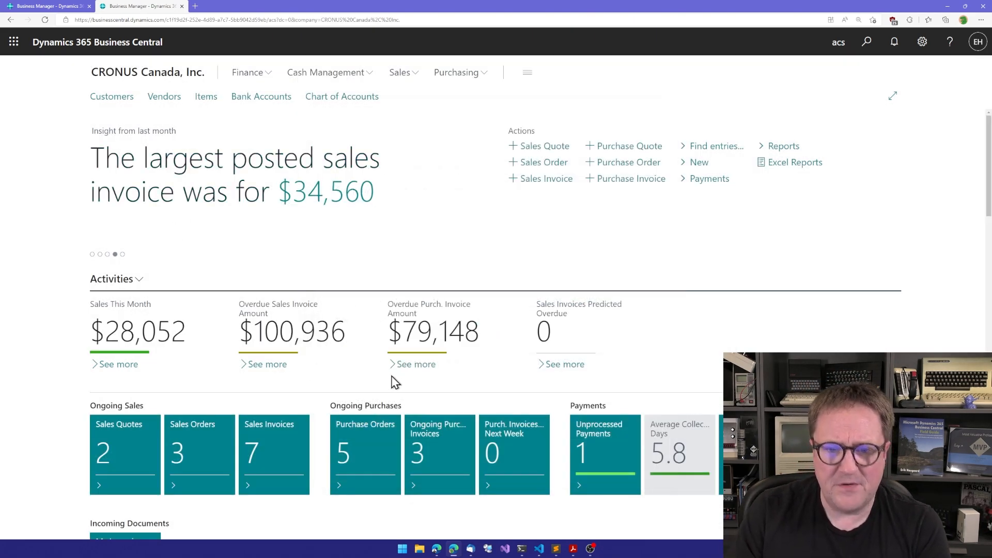
{"action": "mouse_move", "coordinate": [515, 151]}
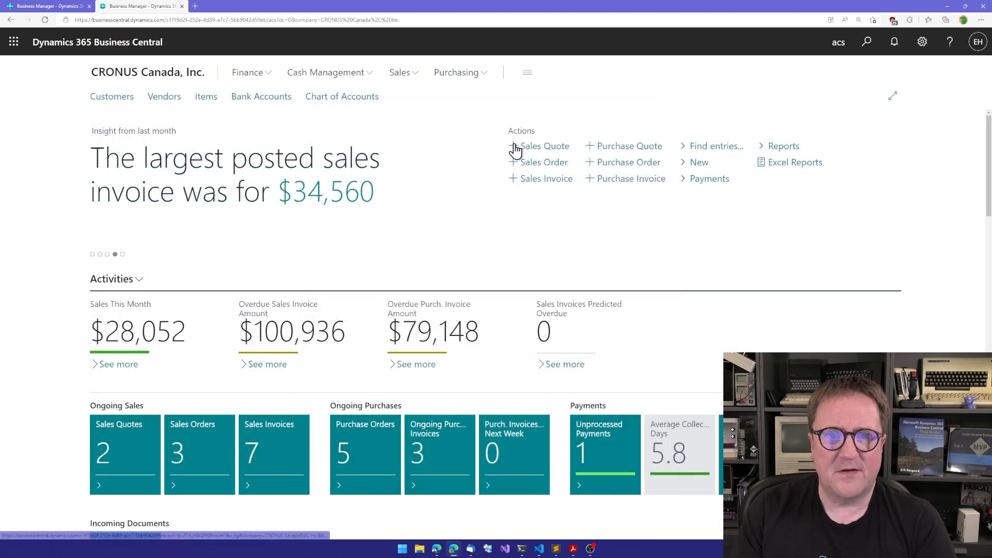
{"action": "mouse_move", "coordinate": [427, 261]}
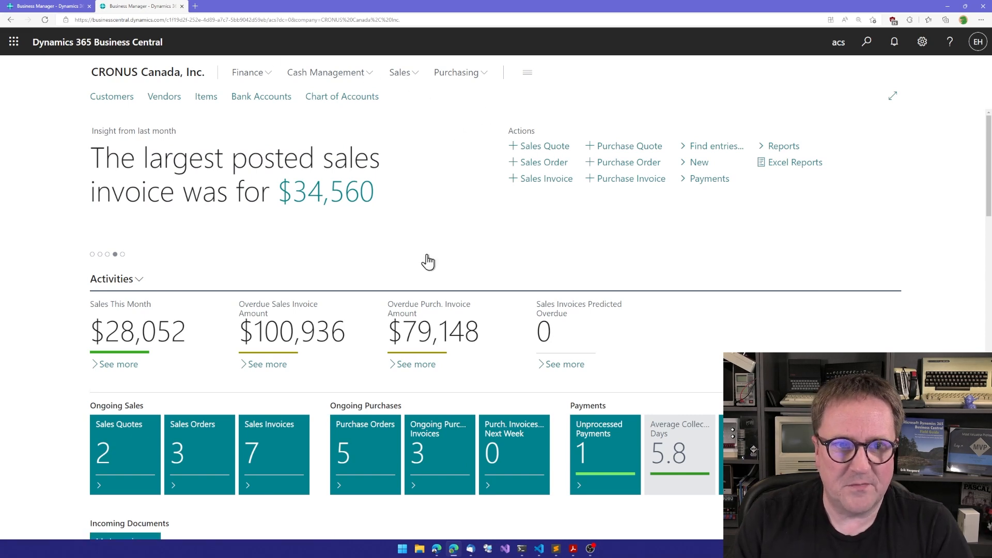
{"action": "scroll", "scroll_direction": "down", "scroll_amount": 3}
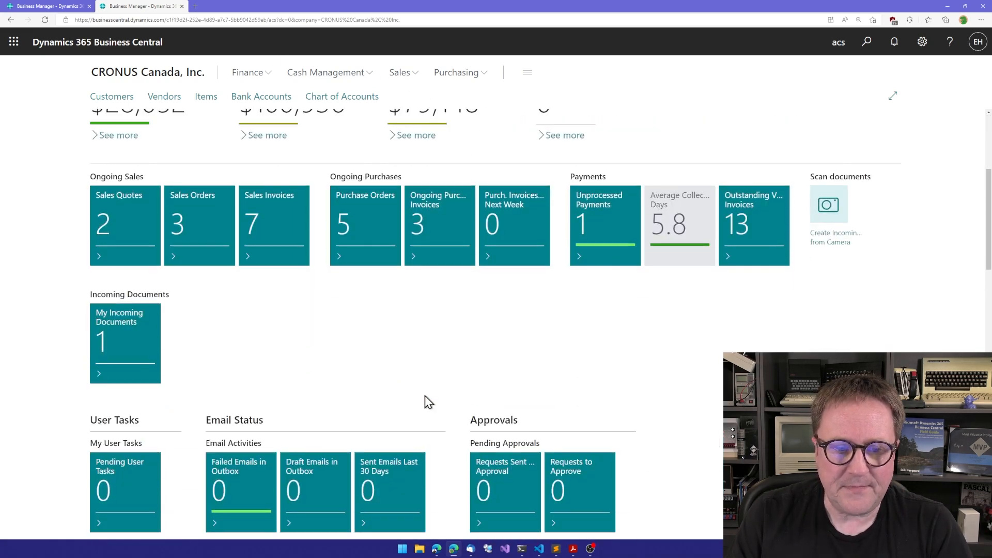
{"action": "scroll", "scroll_direction": "down", "scroll_amount": 3}
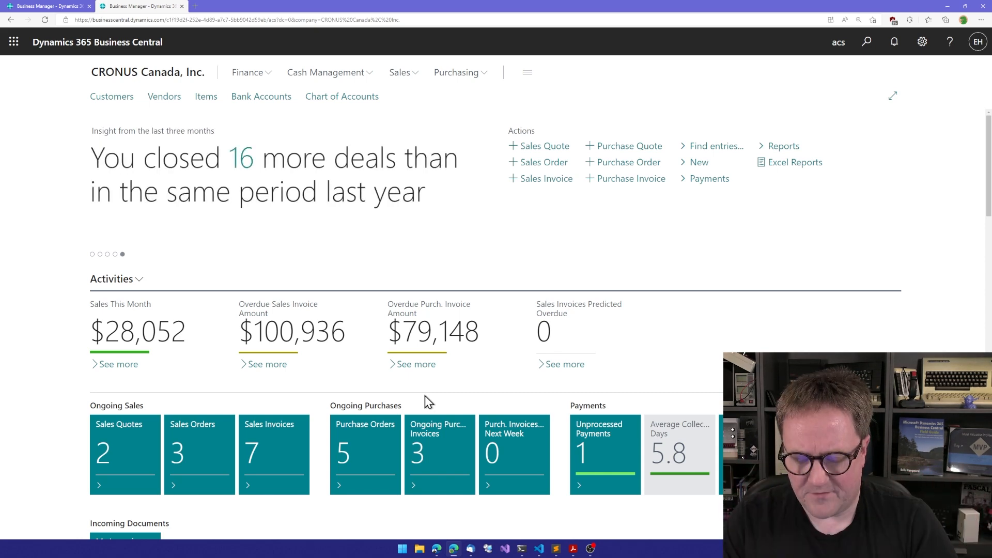
Launch Simple Object Designer from Tell Me and start the new-feature wizard
{"action": "type", "text": "simple object"}
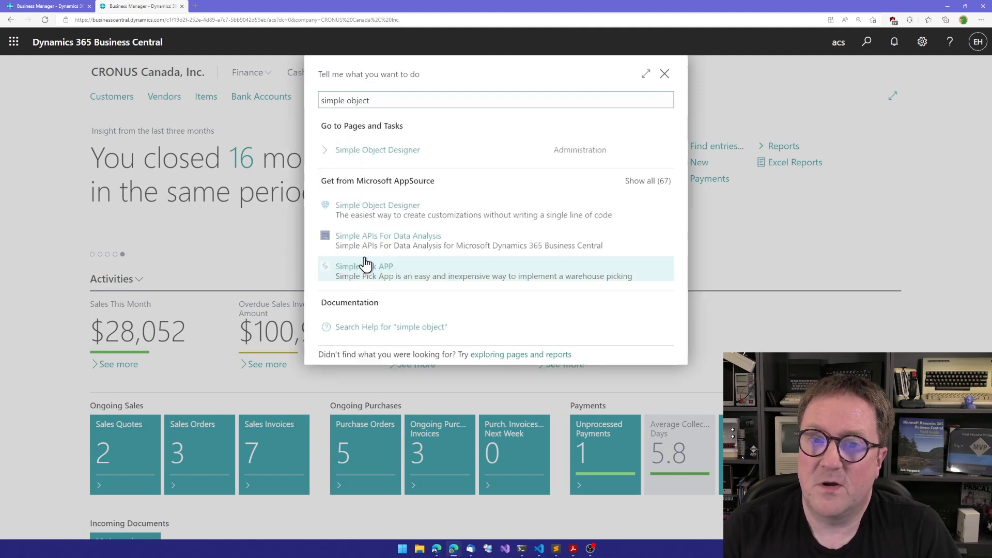
{"action": "left_click", "coordinate": [378, 150]}
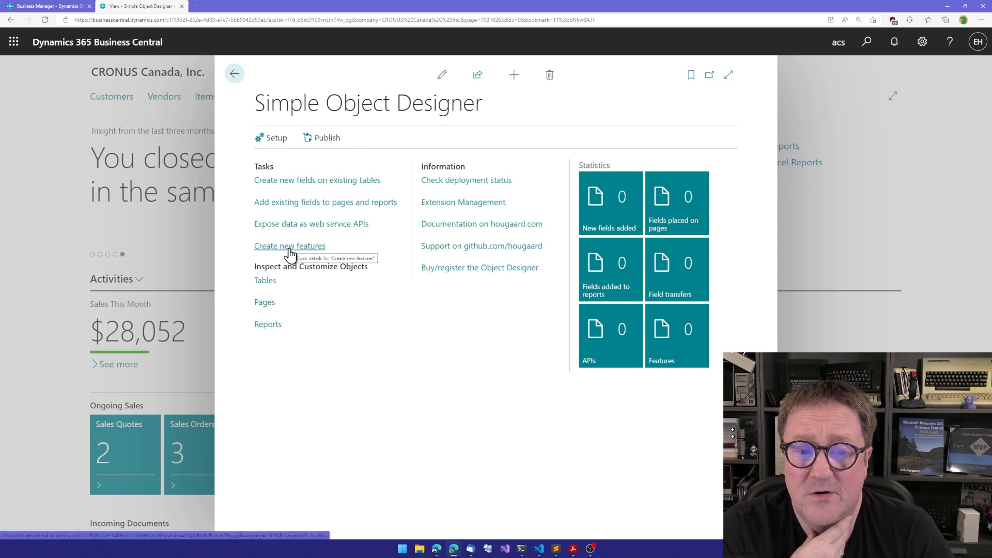
{"action": "left_click", "coordinate": [289, 245]}
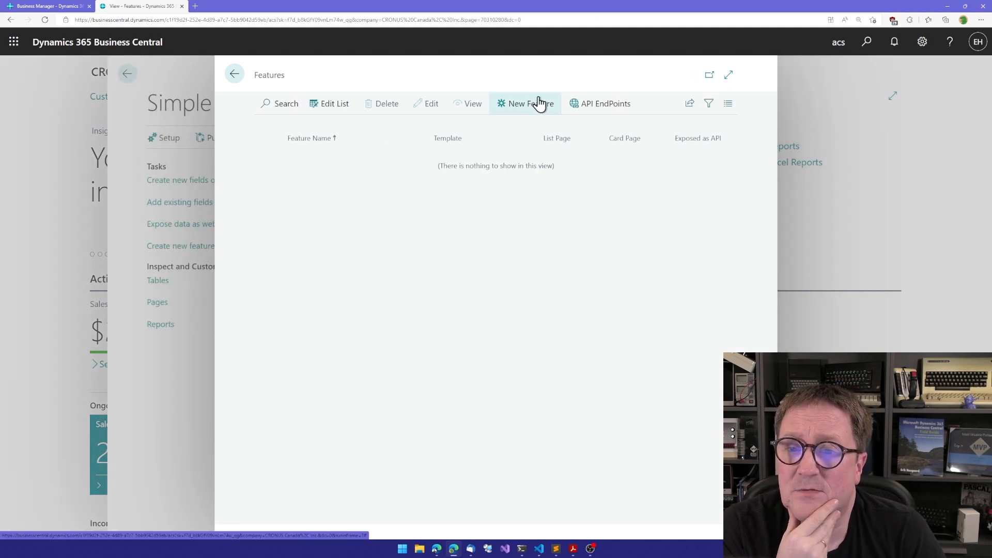
{"action": "left_click", "coordinate": [530, 104]}
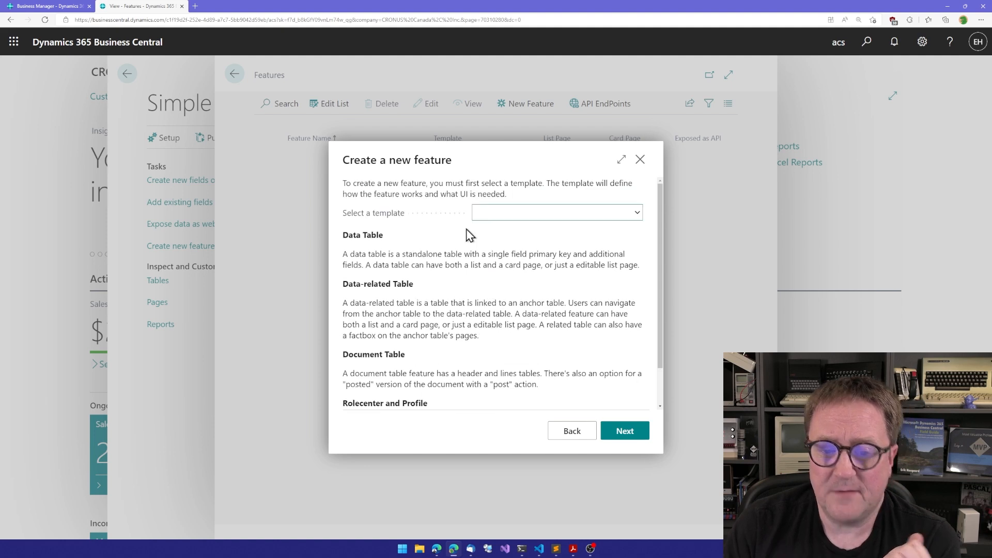
Create a Profile/Rolecenter feature named YOUTUBE with caption Youtuber Role and finish the wizard
{"action": "left_click", "coordinate": [556, 213]}
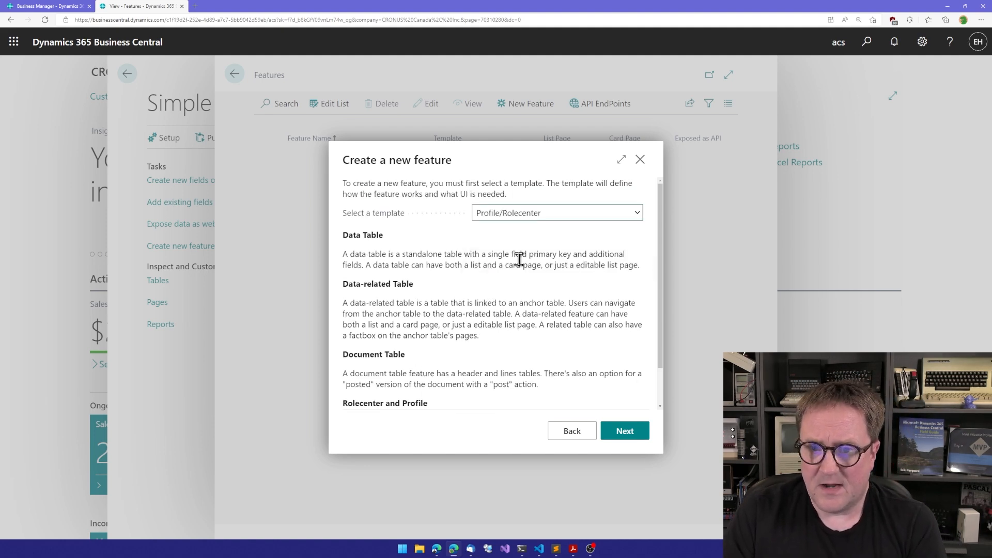
{"action": "left_click", "coordinate": [624, 431]}
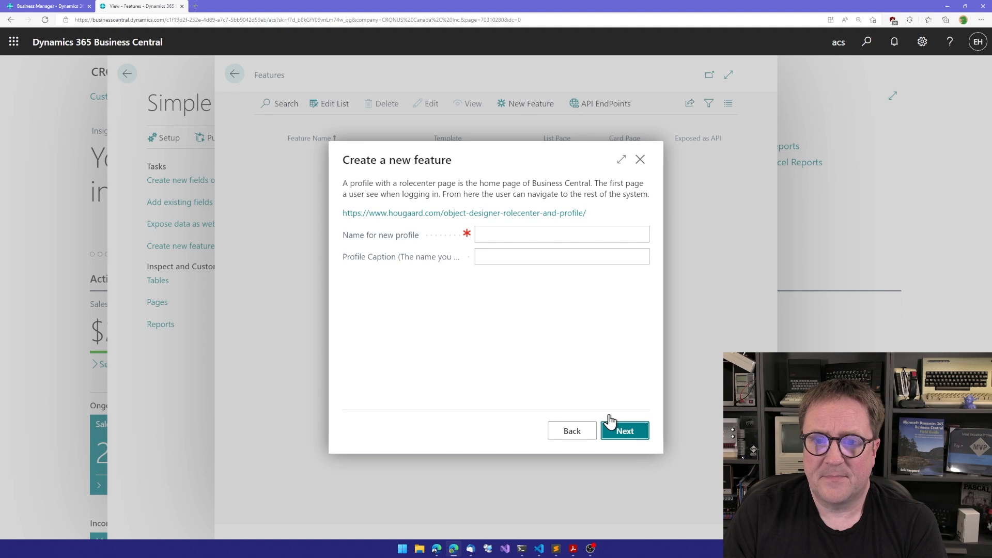
{"action": "type", "text": "youtu"}
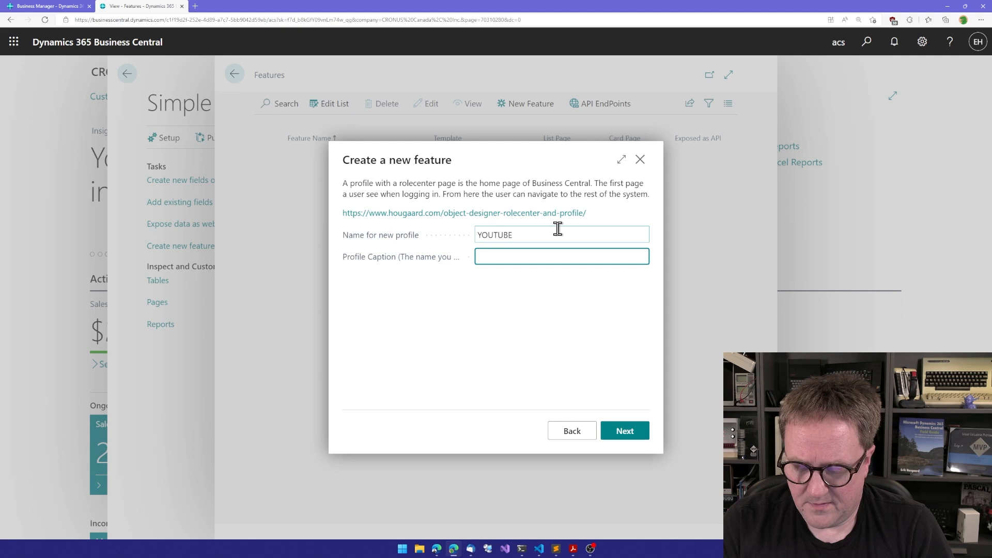
{"action": "type", "text": "Youtuber Rol"}
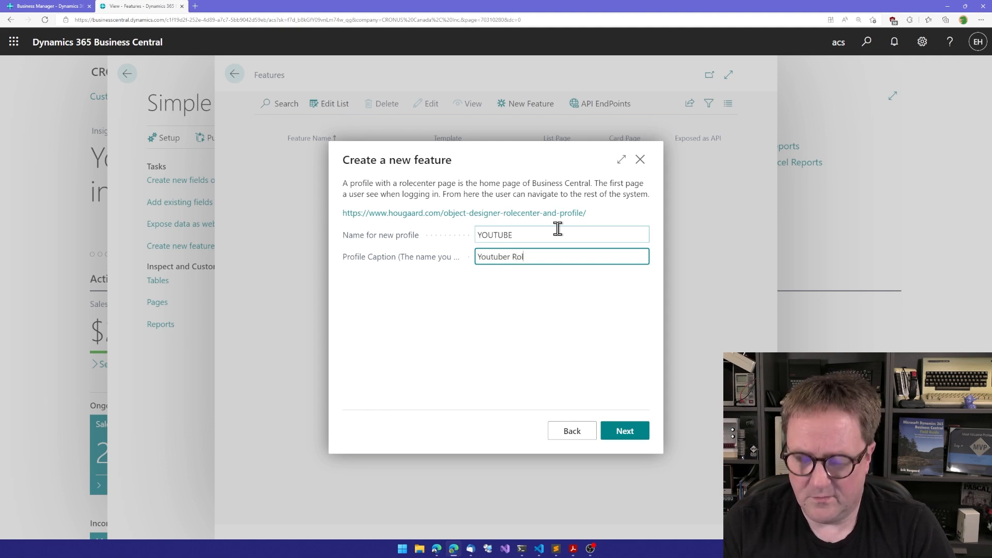
{"action": "type", "text": "e"}
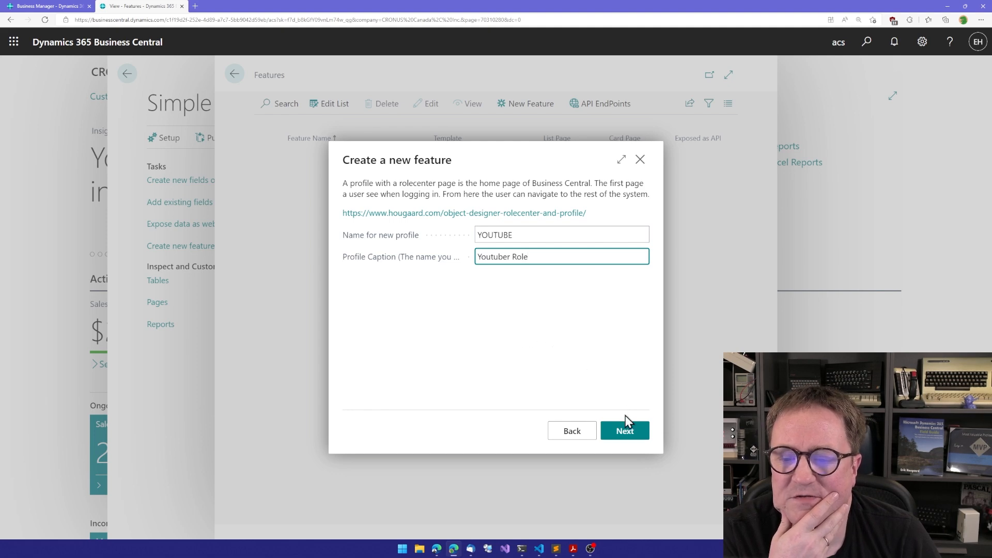
{"action": "left_click", "coordinate": [624, 431]}
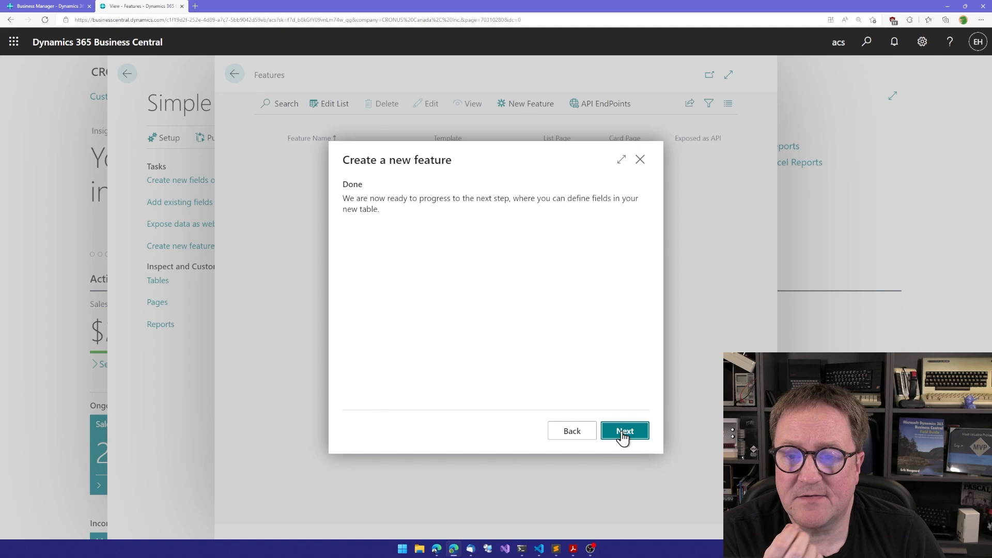
{"action": "left_click", "coordinate": [624, 431]}
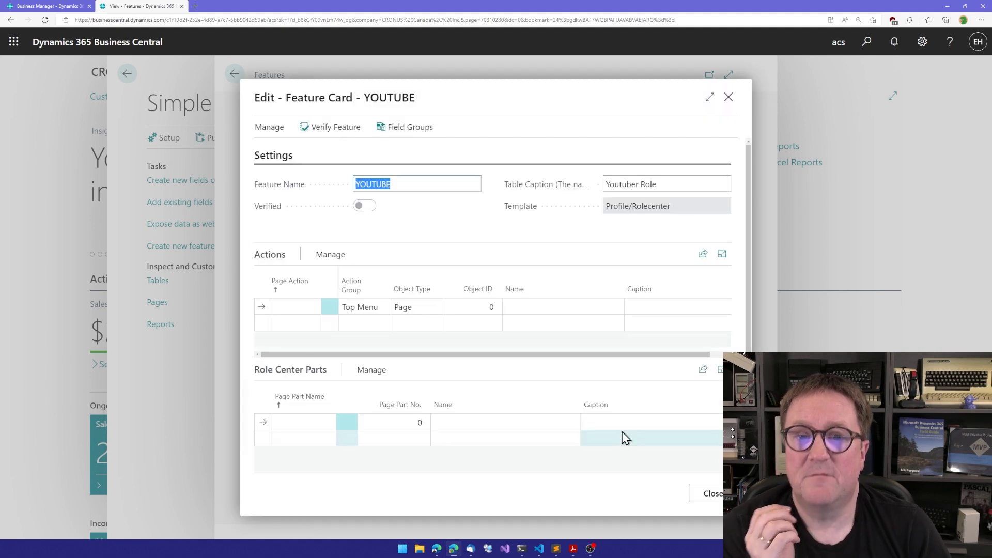
{"action": "mouse_move", "coordinate": [608, 378]}
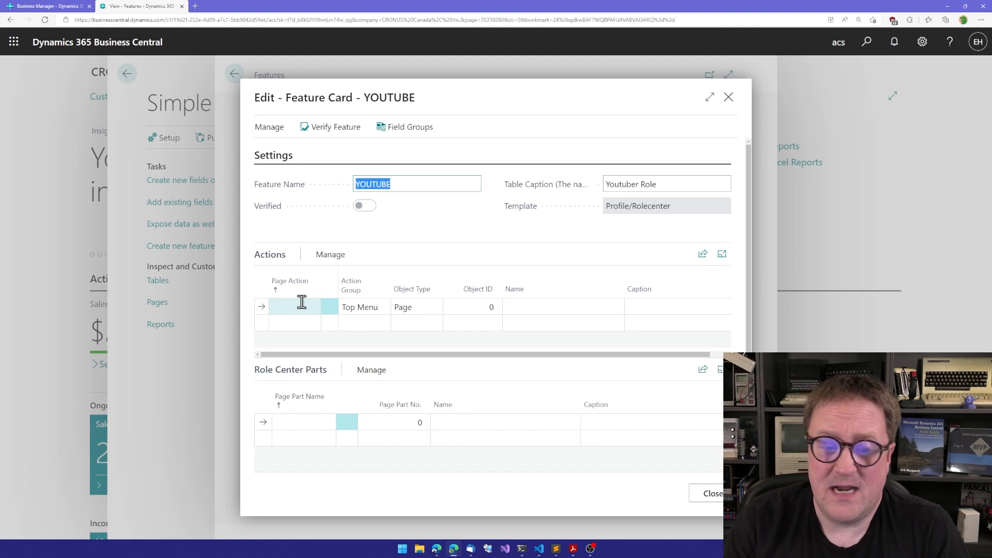
Add action A1 to the Actions grid and view its action group choices
{"action": "type", "text": "a1"}
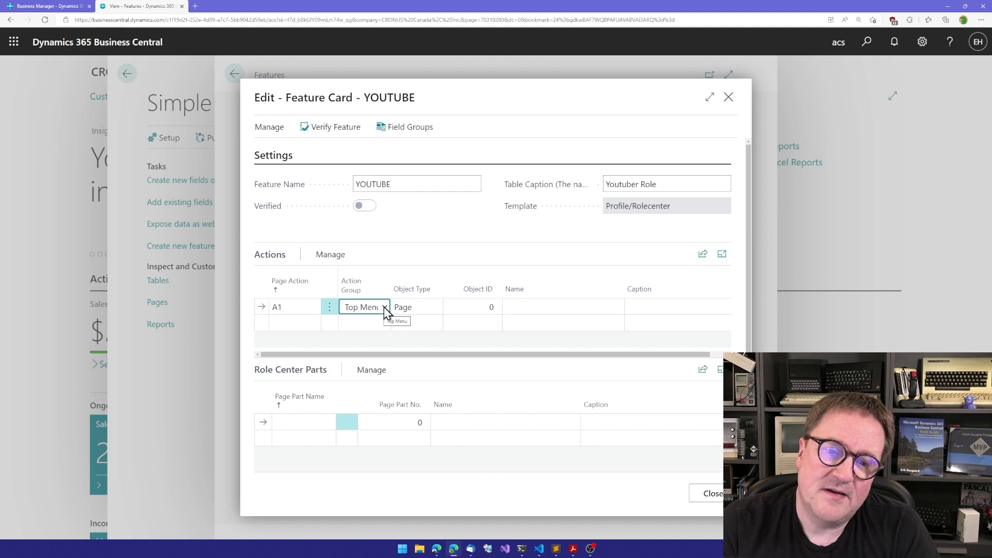
{"action": "left_click", "coordinate": [385, 307]}
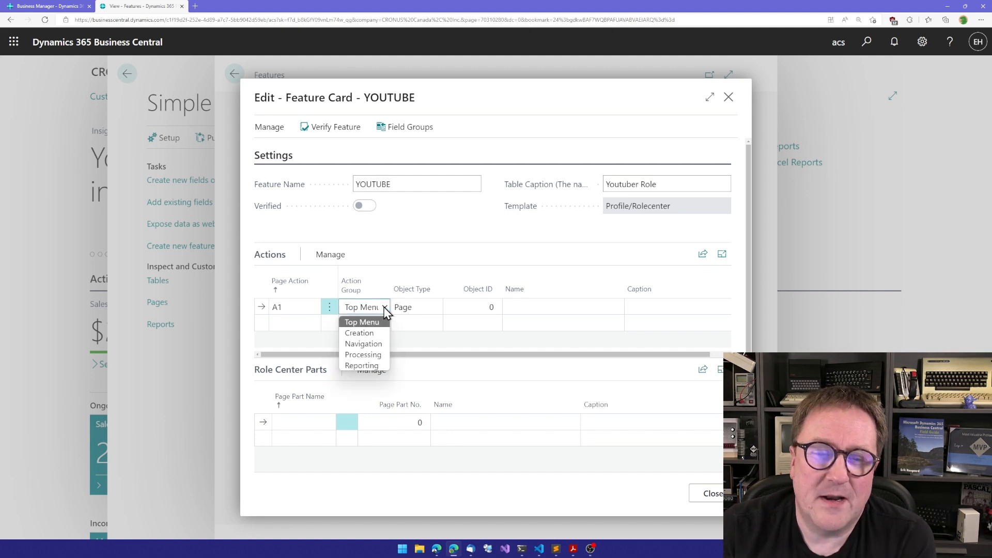
{"action": "mouse_move", "coordinate": [360, 366]}
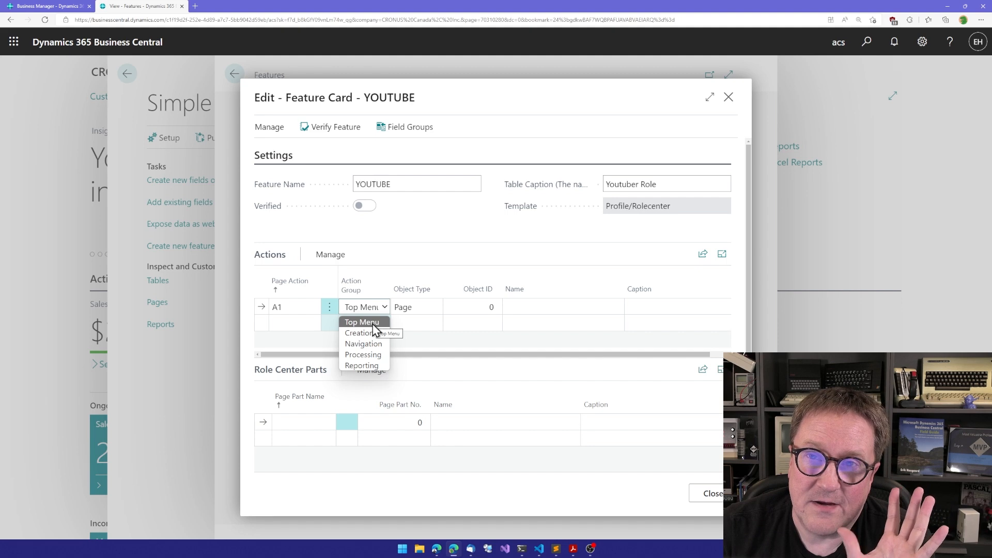
{"action": "mouse_move", "coordinate": [363, 343]}
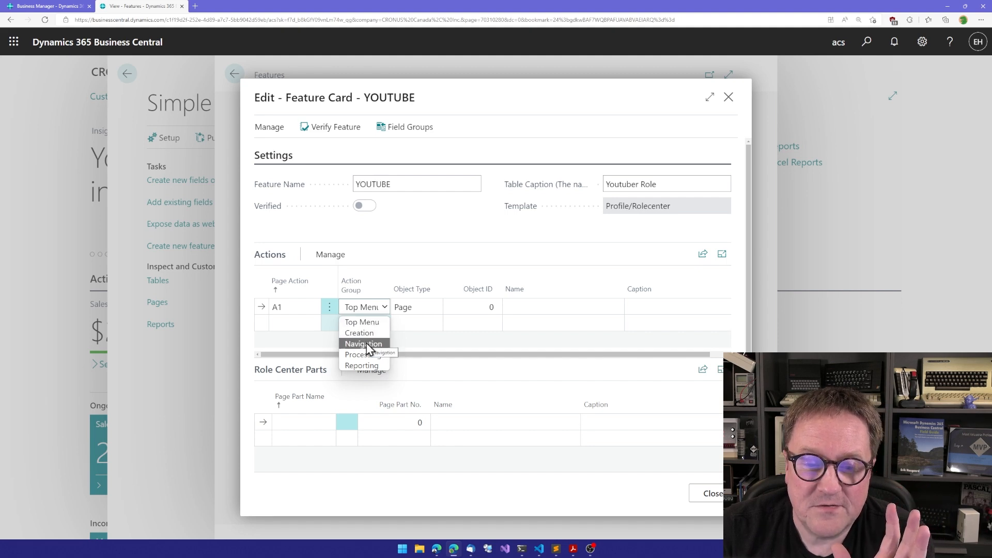
{"action": "mouse_move", "coordinate": [361, 323]}
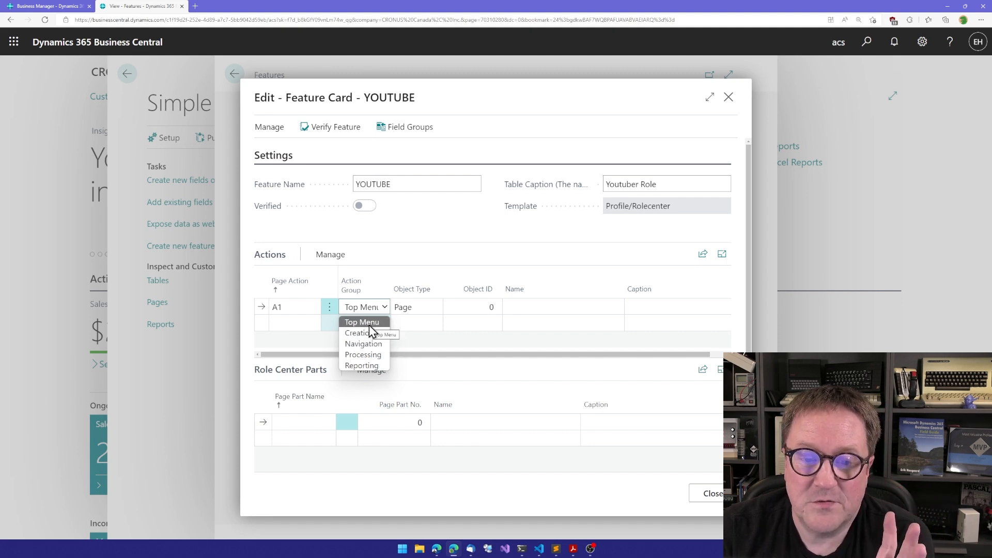
{"action": "mouse_move", "coordinate": [361, 366]}
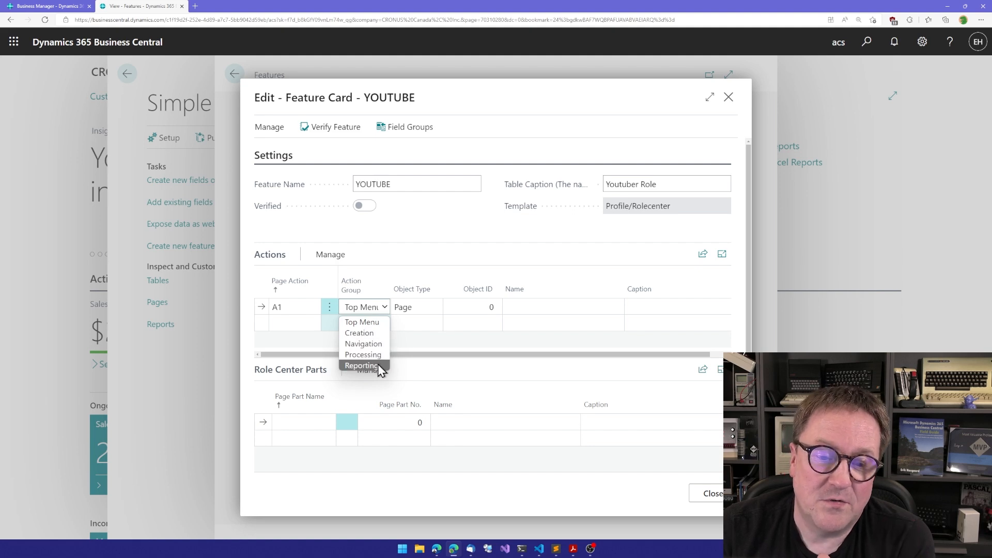
{"action": "mouse_move", "coordinate": [362, 343]}
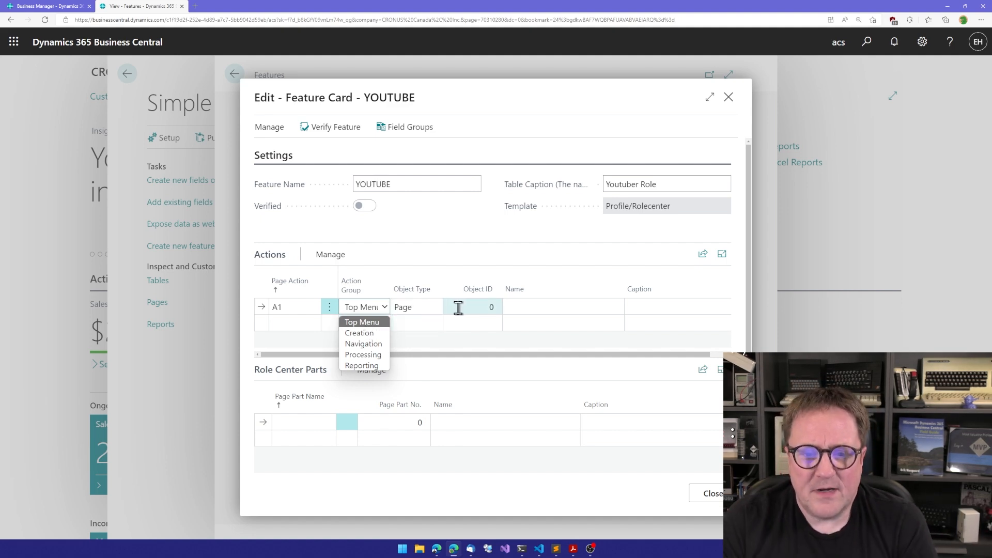
Set A1 to page 22 captioned Our Customers and A2 as Creation page 42 captioned Sales Order
{"action": "type", "text": "22"}
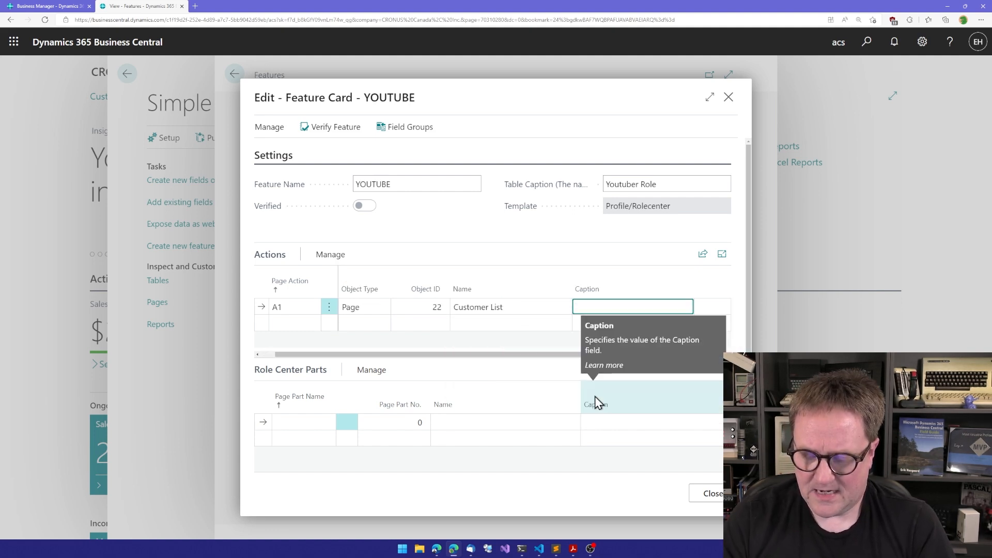
{"action": "type", "text": "Our Customers"}
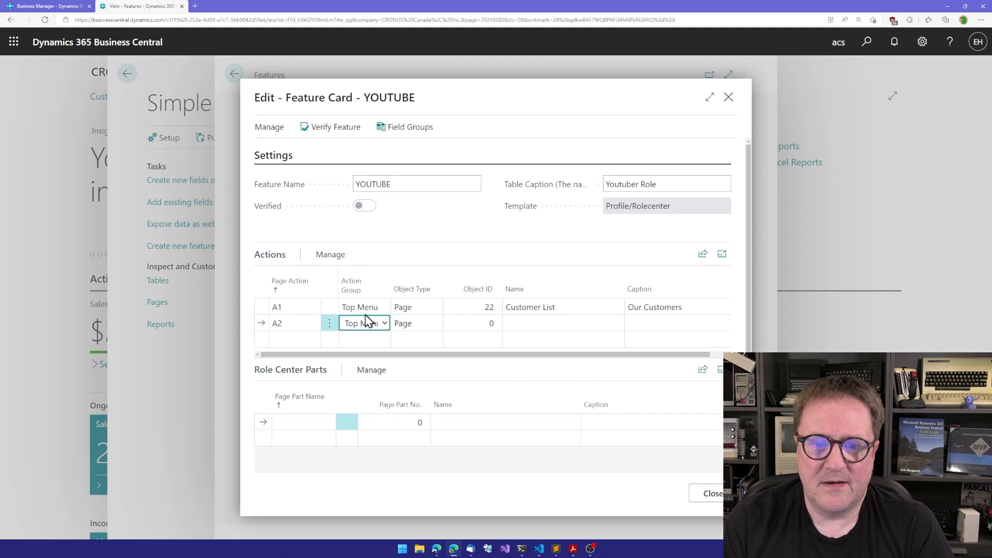
{"action": "left_click", "coordinate": [384, 323]}
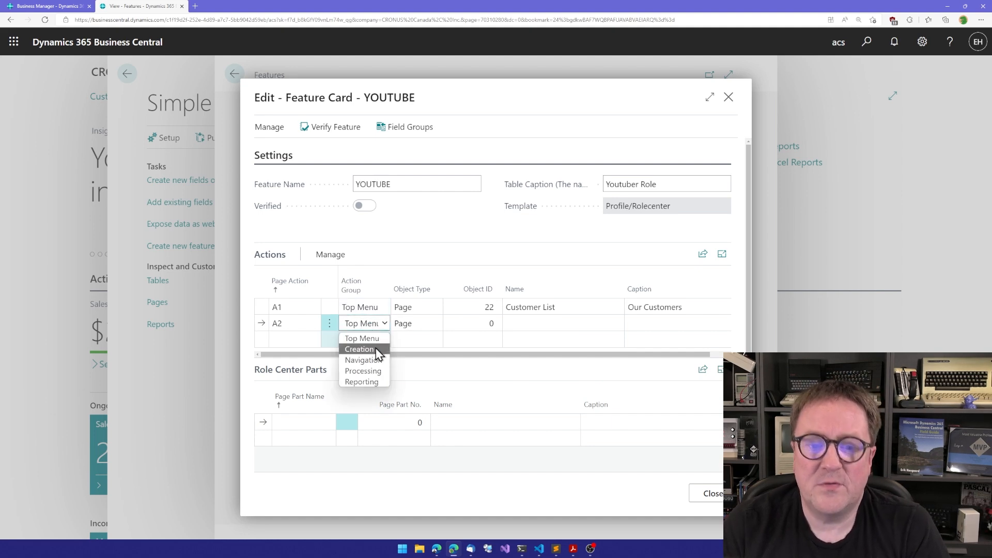
{"action": "left_click", "coordinate": [358, 348]}
{"action": "type", "text": "4"}
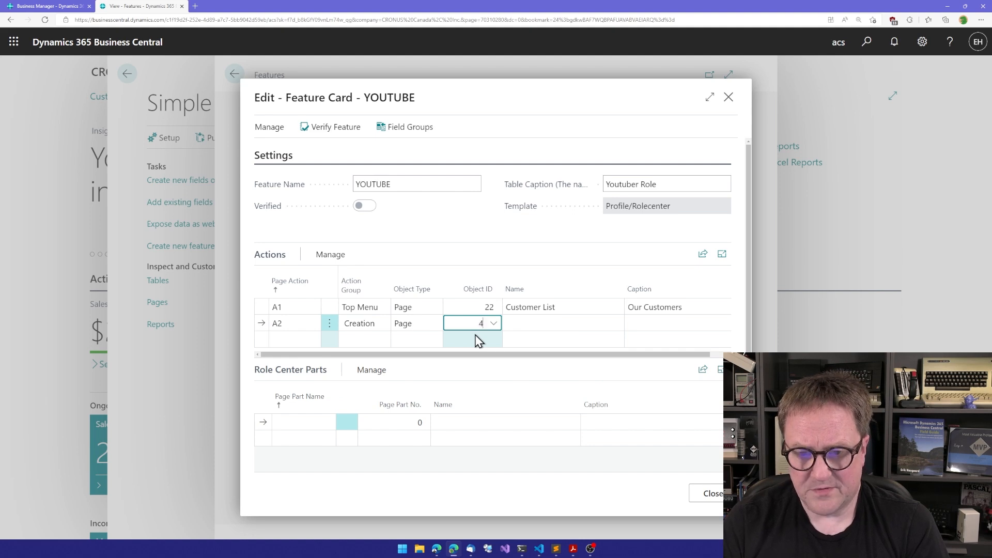
{"action": "left_click", "coordinate": [493, 322]}
{"action": "type", "text": "2"}
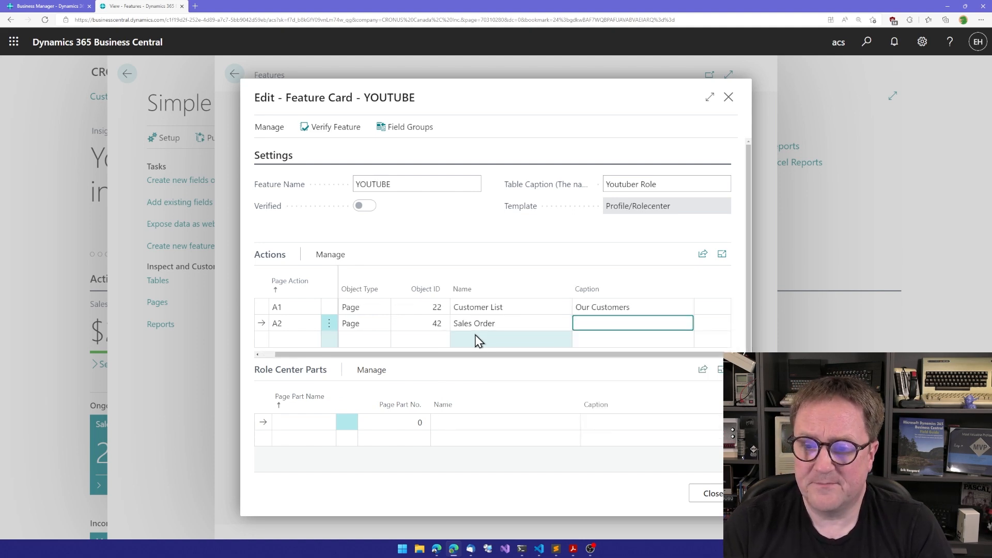
{"action": "type", "text": "Sales Order"}
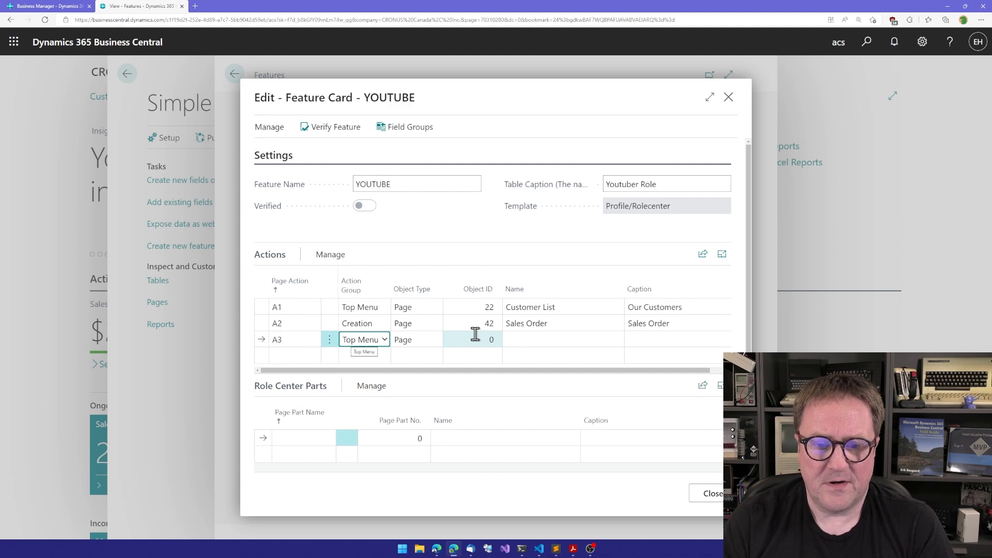
Set A3 as Processing page Process Customer and A4 as Reporting report 111 captioned Top 10 List
{"action": "left_click", "coordinate": [382, 339]}
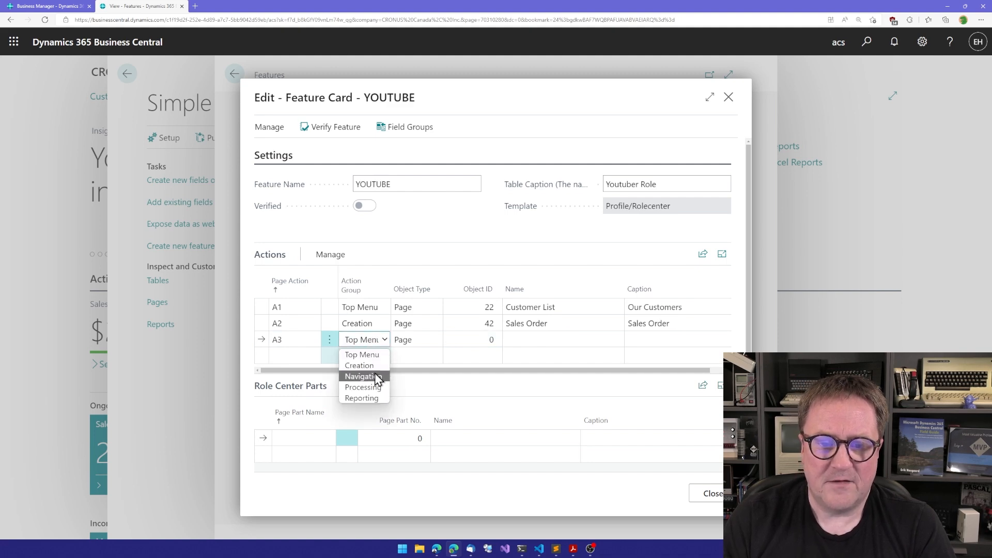
{"action": "left_click", "coordinate": [361, 388]}
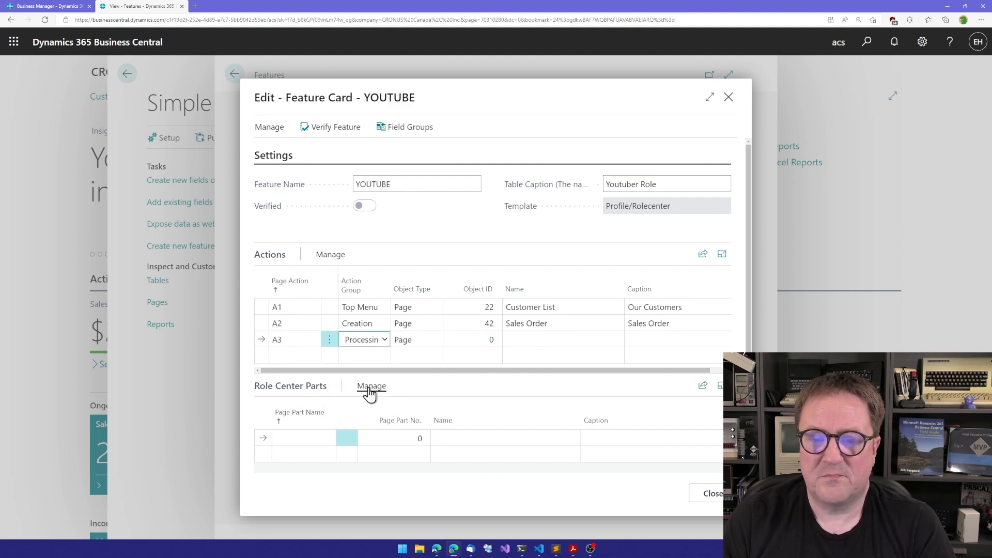
{"action": "left_click", "coordinate": [471, 338]}
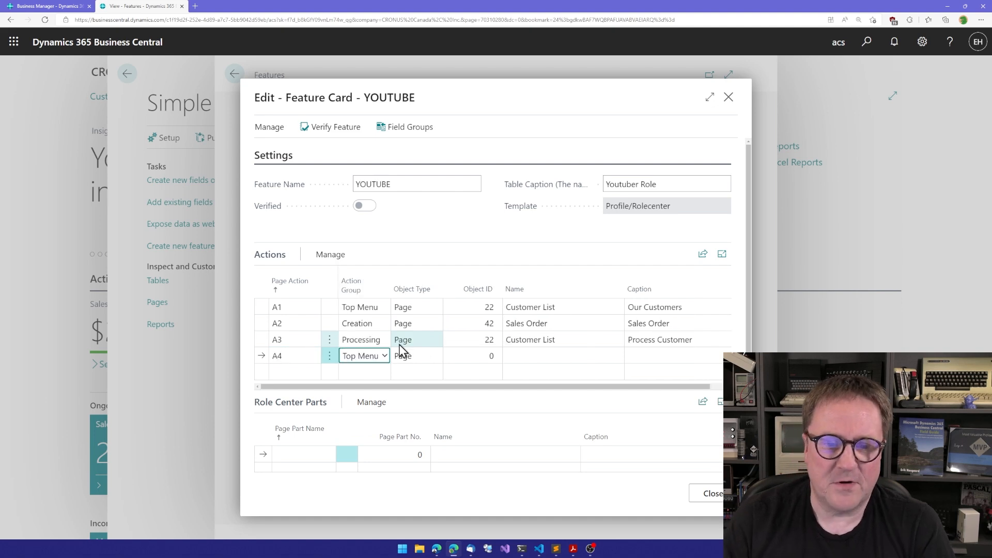
{"action": "left_click", "coordinate": [383, 354]}
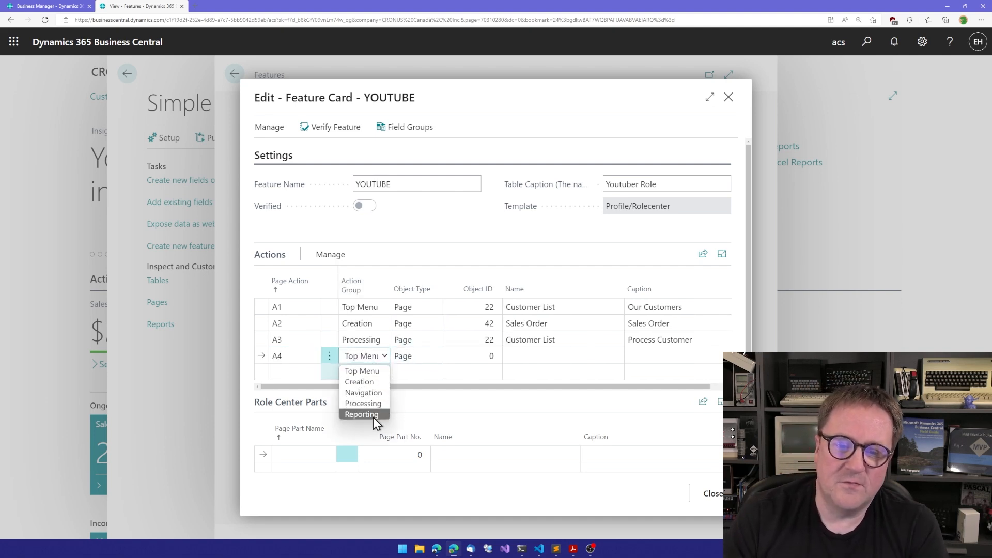
{"action": "left_click", "coordinate": [362, 414]}
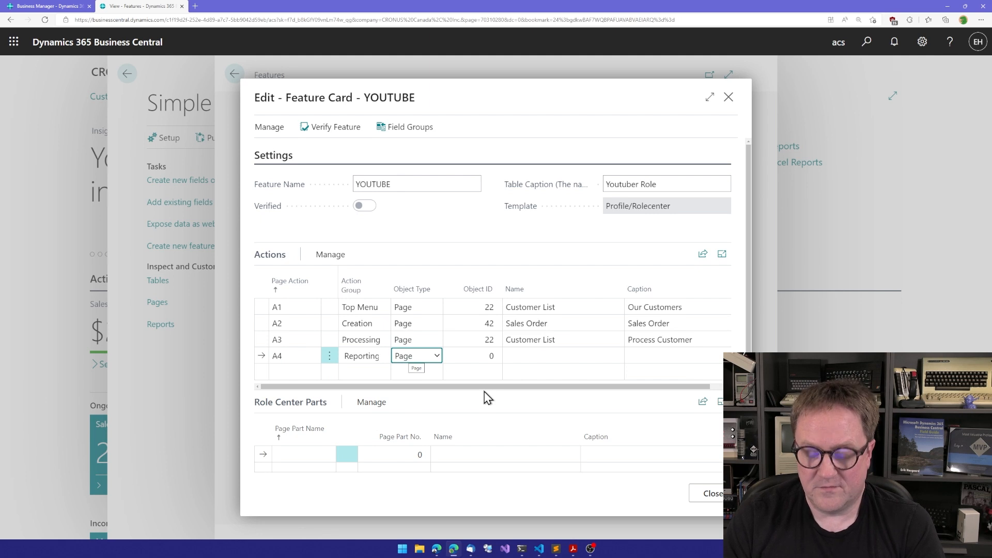
{"action": "left_click", "coordinate": [415, 368]}
{"action": "type", "text": "111"}
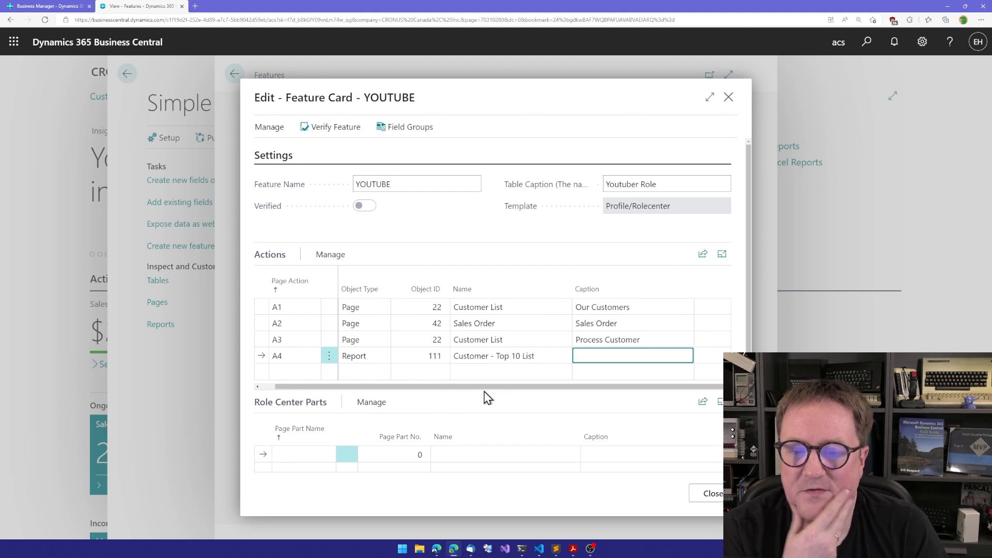
{"action": "type", "text": "Top 10 List"}
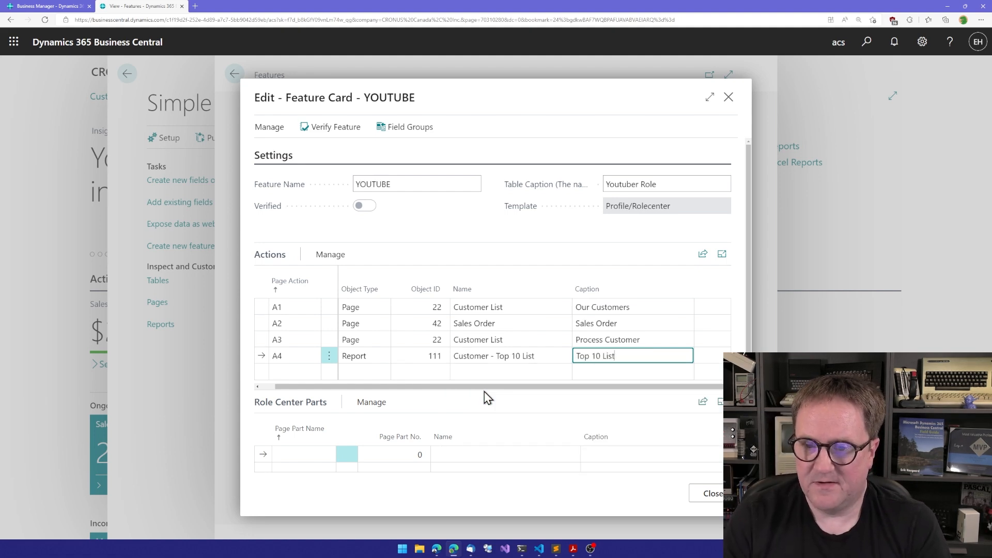
{"action": "left_click", "coordinate": [607, 339]}
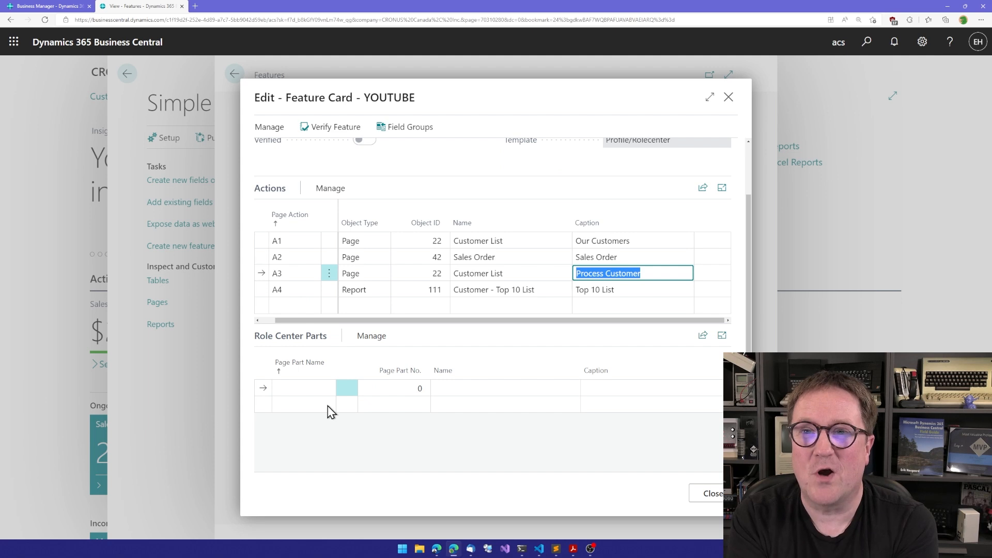
Add role center part P1 and browse the full list of available page parts
{"action": "left_click", "coordinate": [304, 387]}
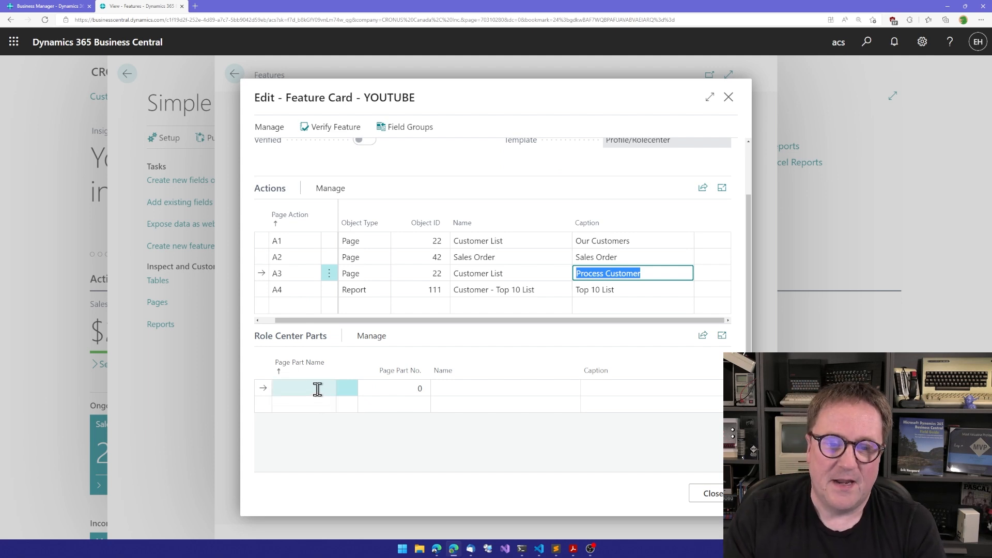
{"action": "left_click", "coordinate": [304, 387]}
{"action": "type", "text": "P1"}
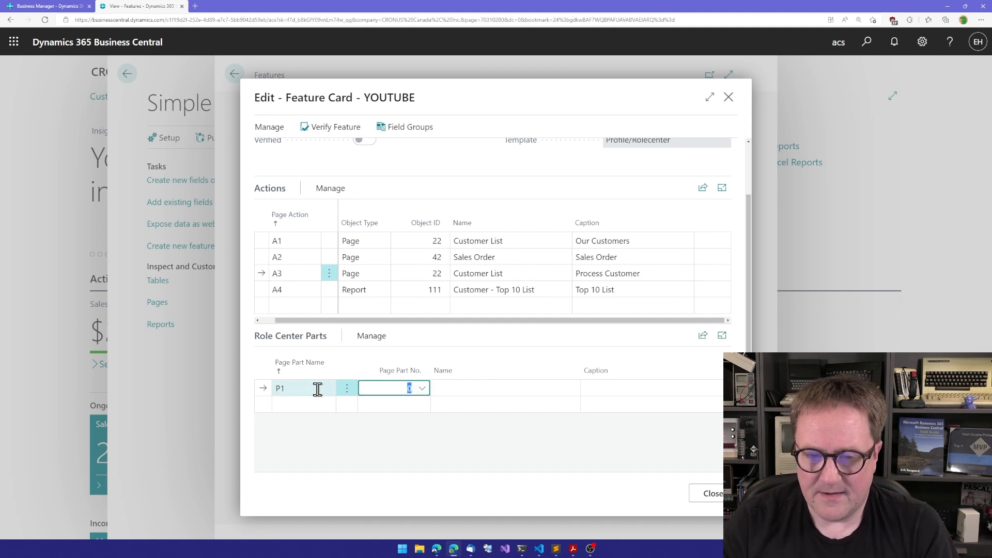
{"action": "mouse_move", "coordinate": [428, 392]}
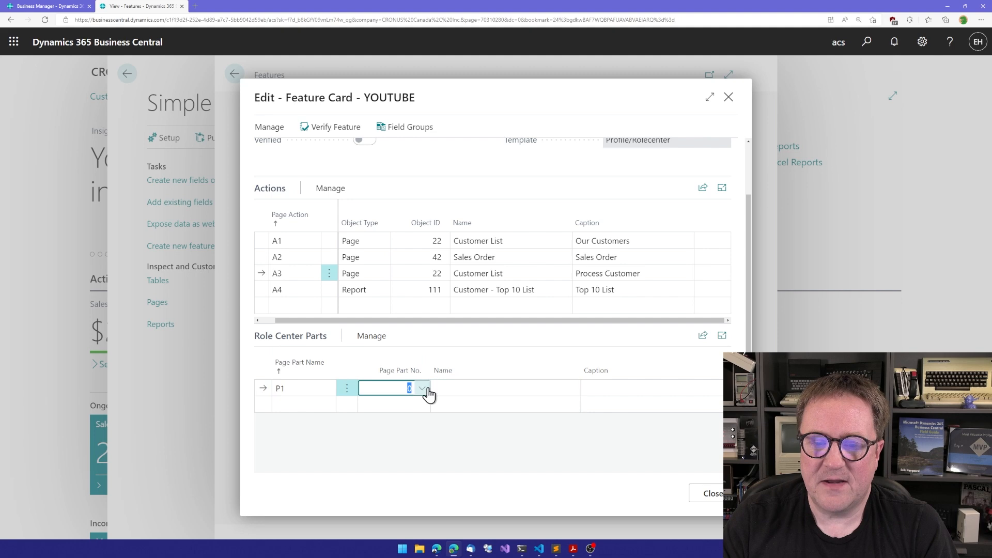
{"action": "mouse_move", "coordinate": [428, 393]}
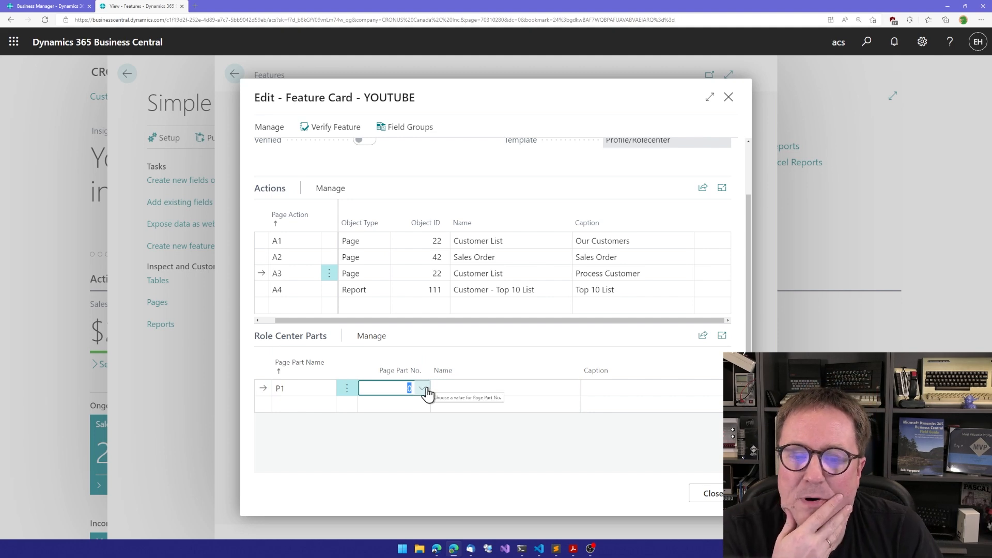
{"action": "left_click", "coordinate": [421, 387]}
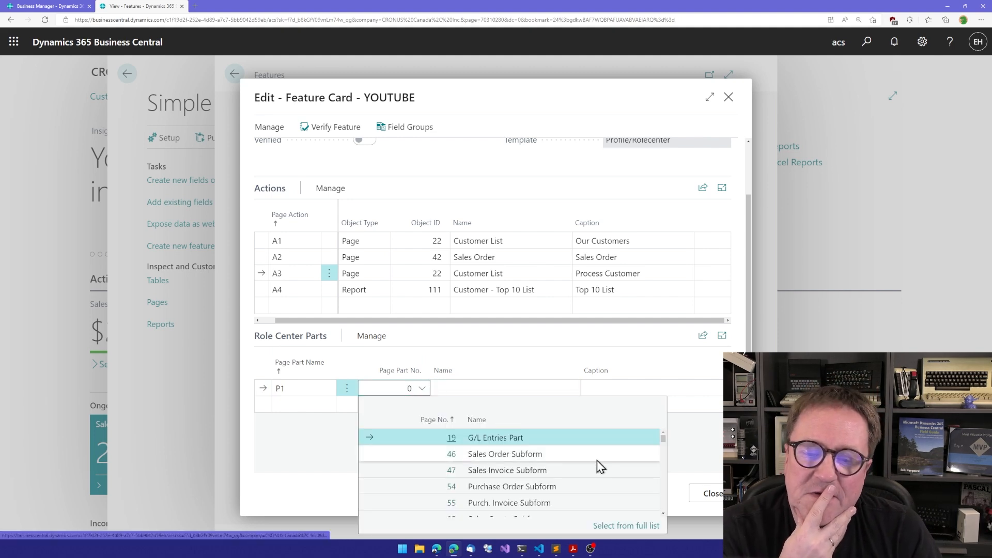
{"action": "left_click", "coordinate": [625, 525]}
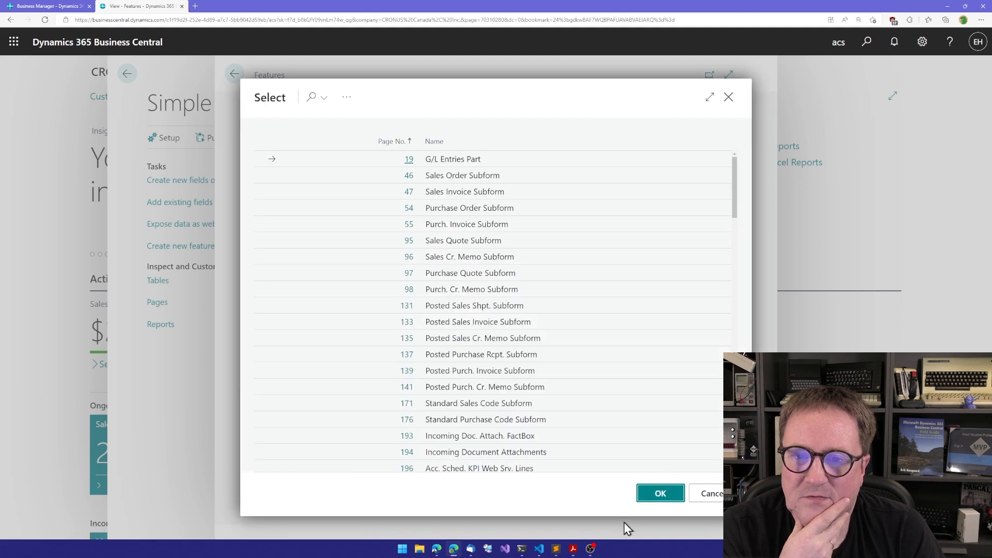
{"action": "scroll", "scroll_direction": "down", "scroll_amount": 3}
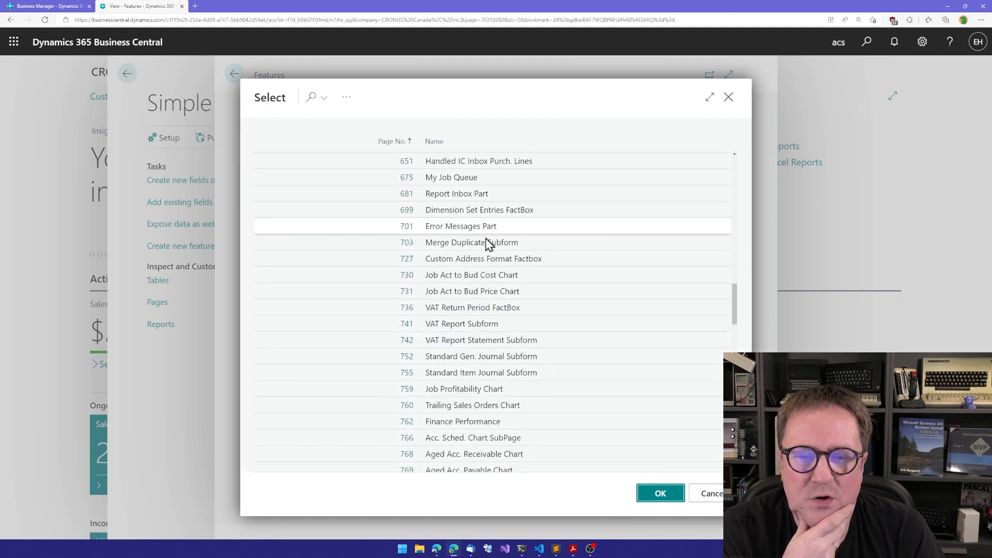
{"action": "scroll", "scroll_direction": "down", "scroll_amount": 3}
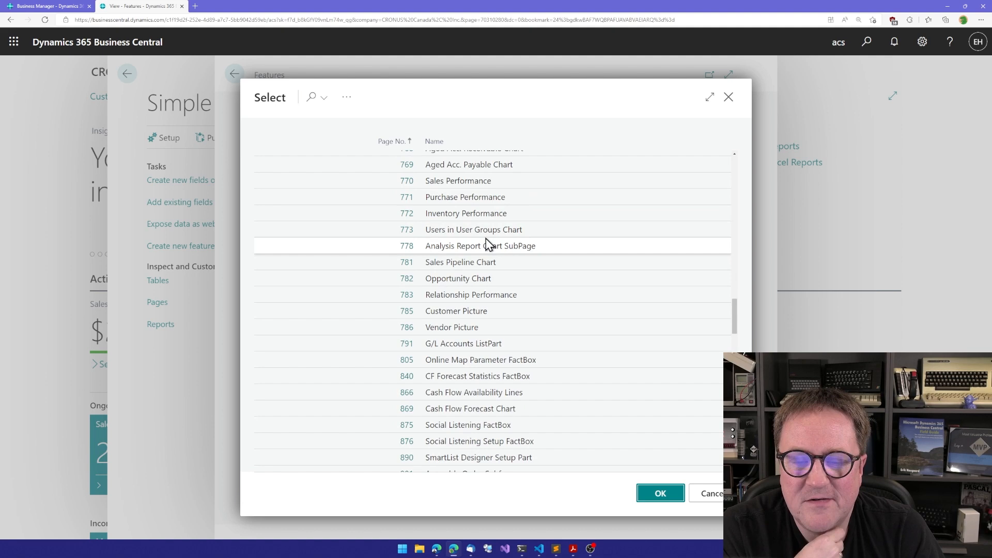
{"action": "scroll", "scroll_direction": "down", "scroll_amount": 3}
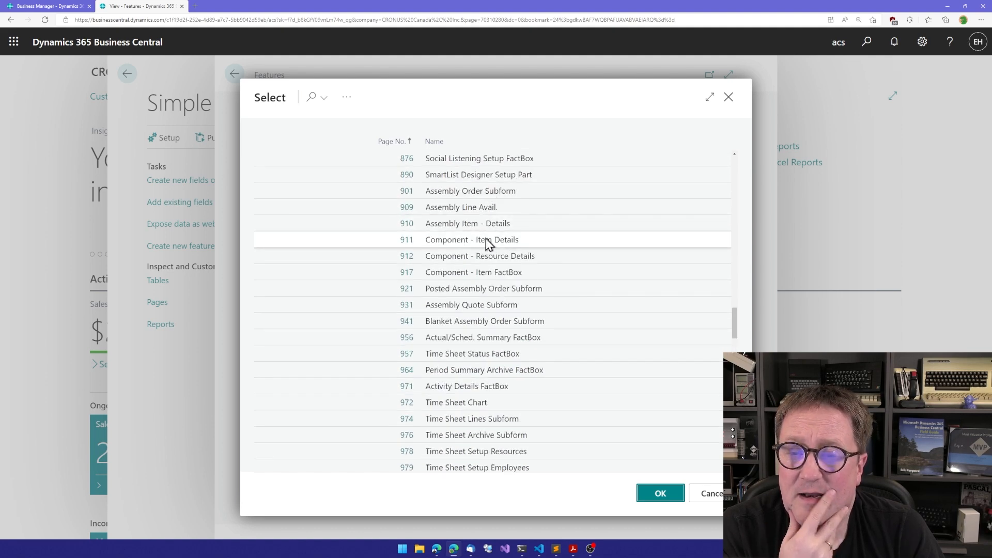
{"action": "scroll", "scroll_direction": "down", "scroll_amount": 3}
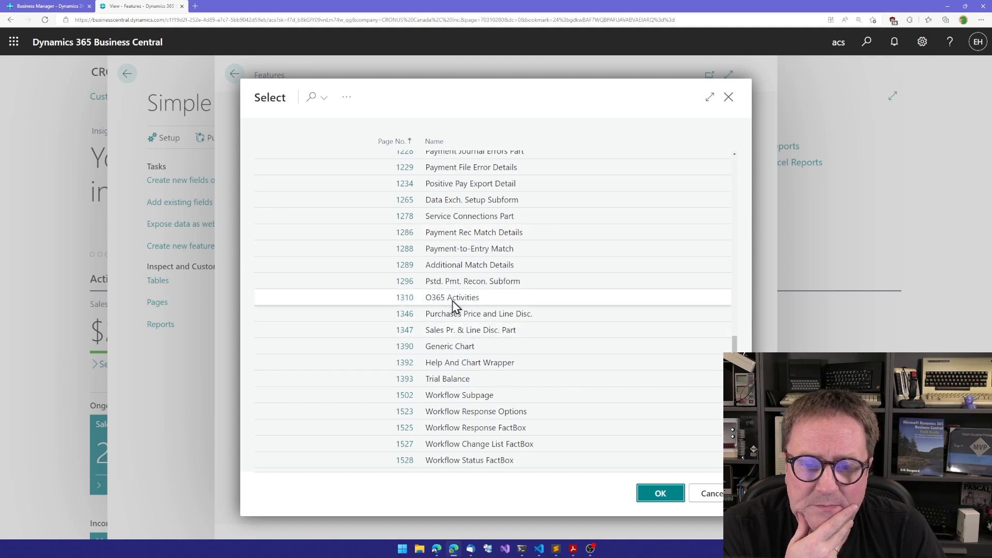
{"action": "mouse_move", "coordinate": [475, 394]}
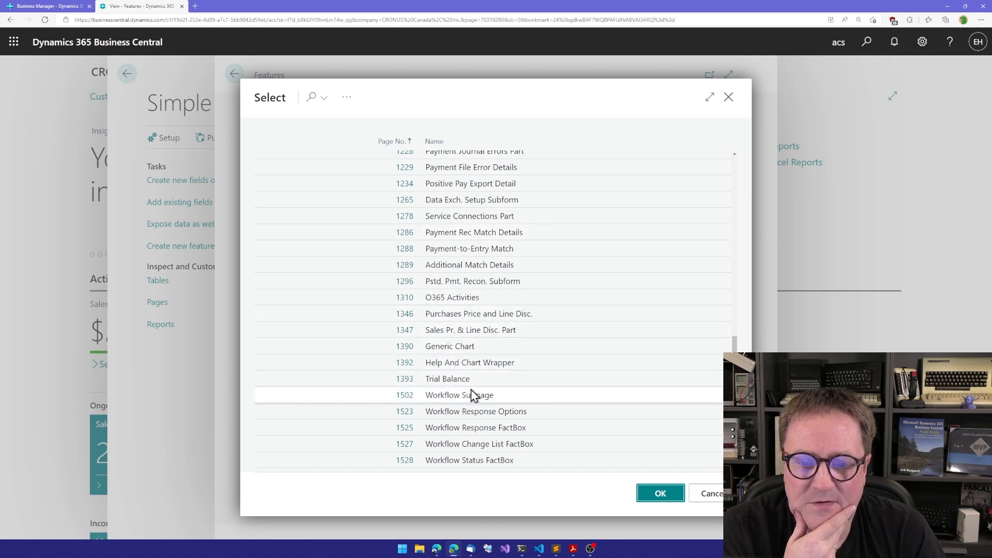
{"action": "scroll", "scroll_direction": "down", "scroll_amount": 3}
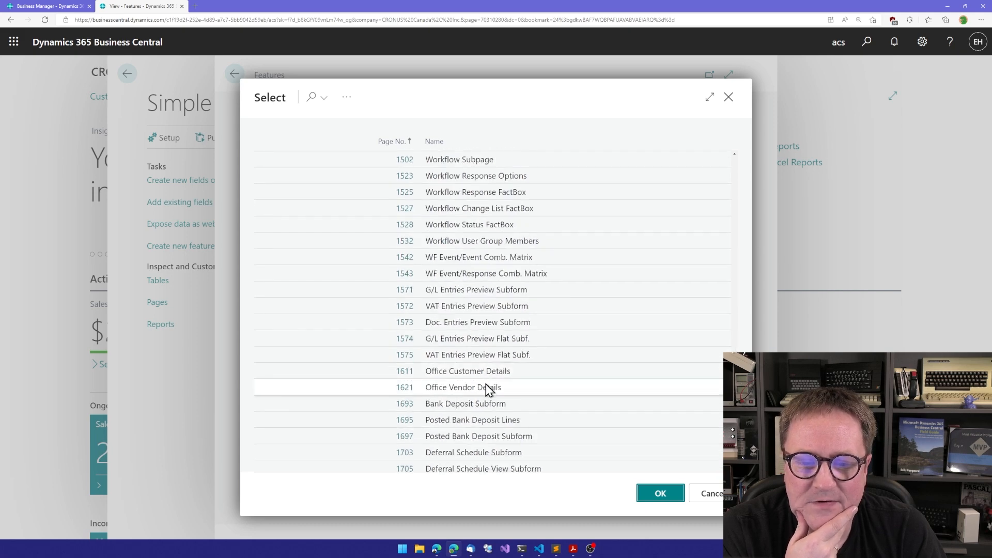
{"action": "right_click", "coordinate": [486, 390]}
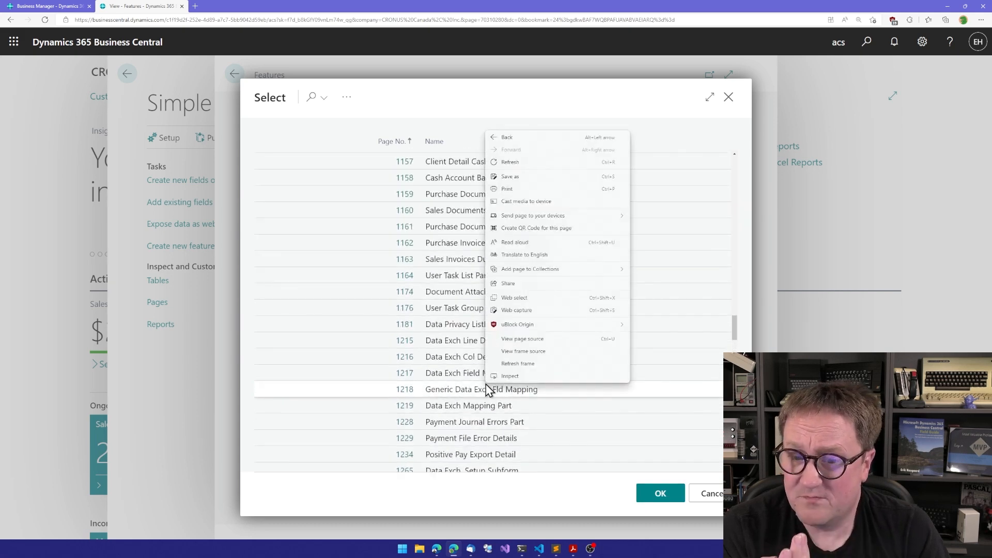
{"action": "mouse_move", "coordinate": [342, 281]}
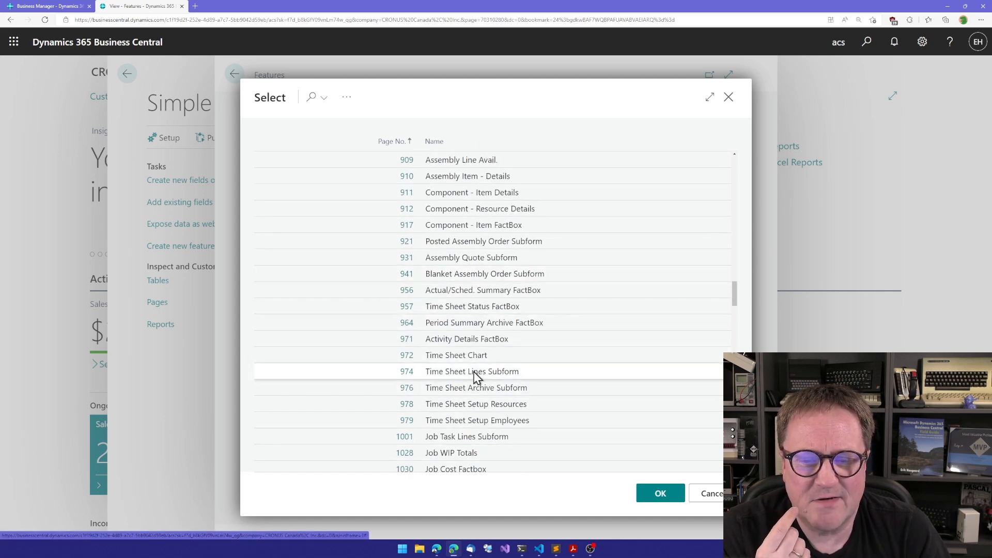
{"action": "mouse_move", "coordinate": [500, 371]}
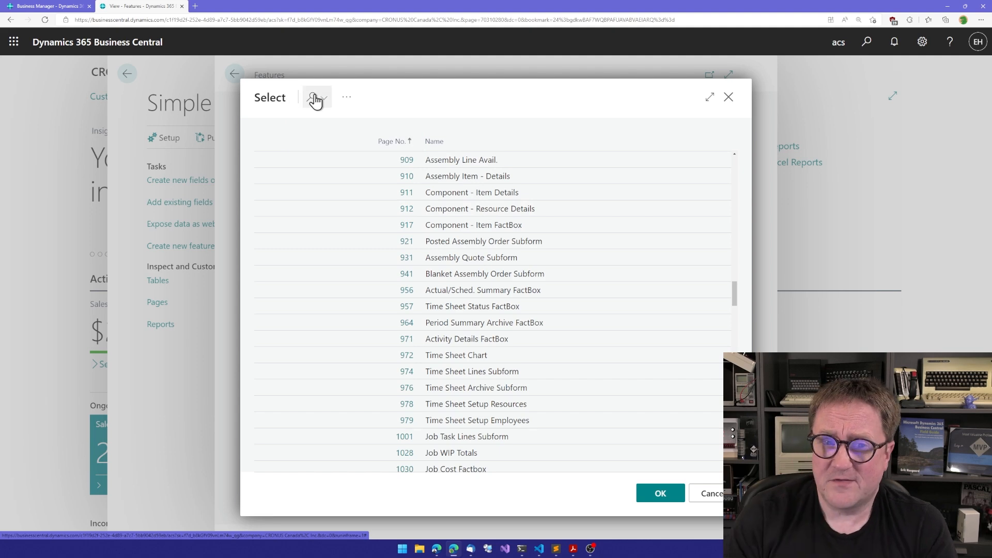
Filter the page list to activities and assign Acc. Payables Activities (9032) to part P1
{"action": "type", "text": "activities"}
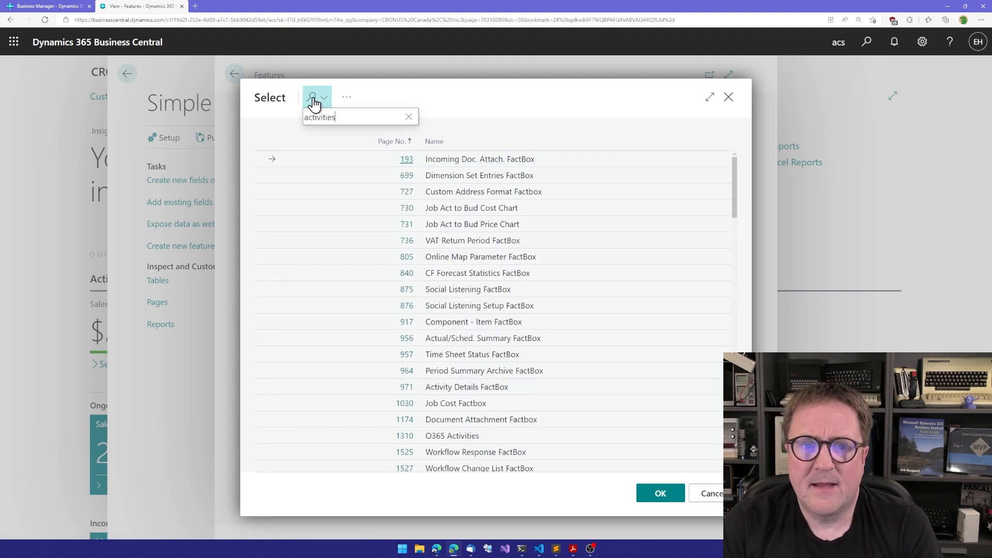
{"action": "left_click", "coordinate": [312, 101]}
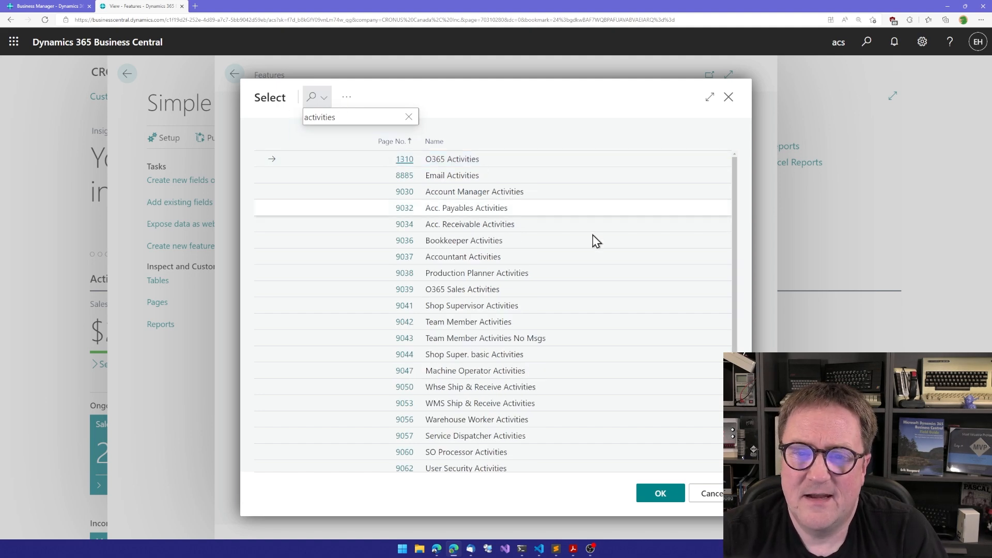
{"action": "scroll", "scroll_direction": "down", "scroll_amount": 3}
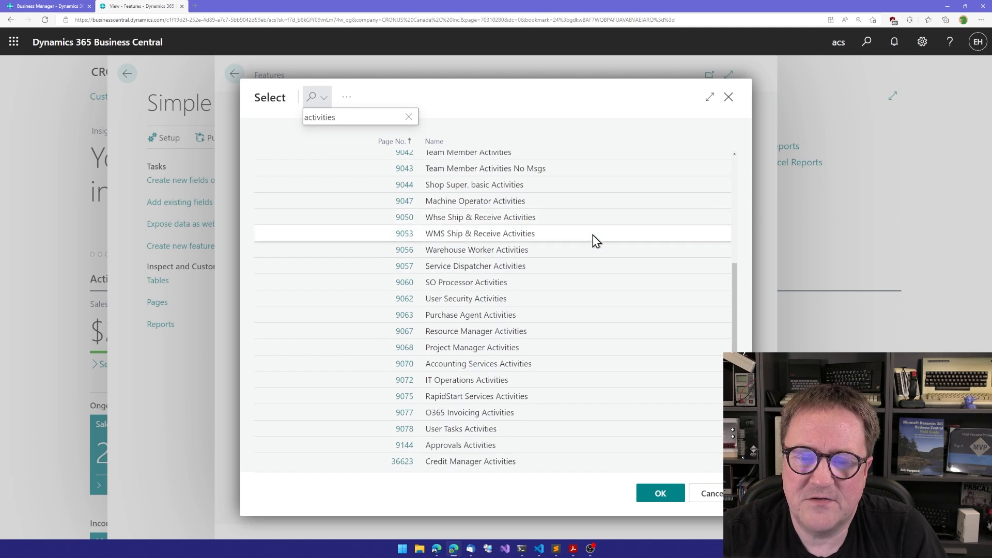
{"action": "scroll", "scroll_direction": "up", "scroll_amount": 3}
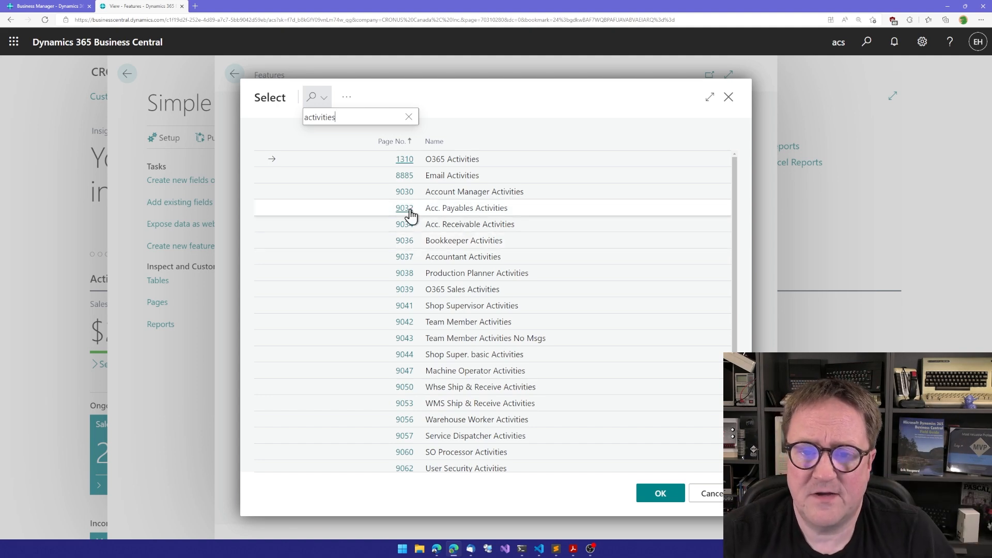
{"action": "mouse_move", "coordinate": [475, 225]}
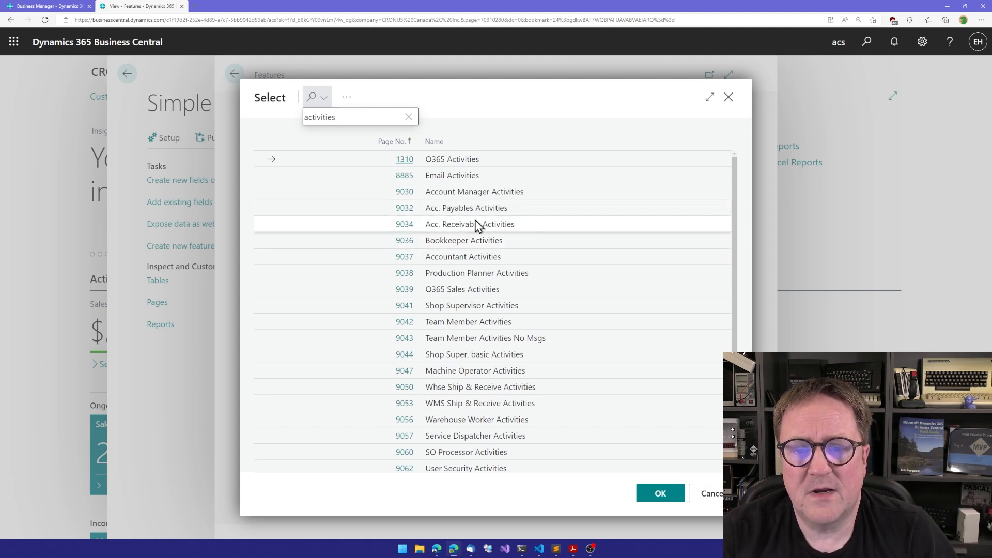
{"action": "mouse_move", "coordinate": [474, 233]}
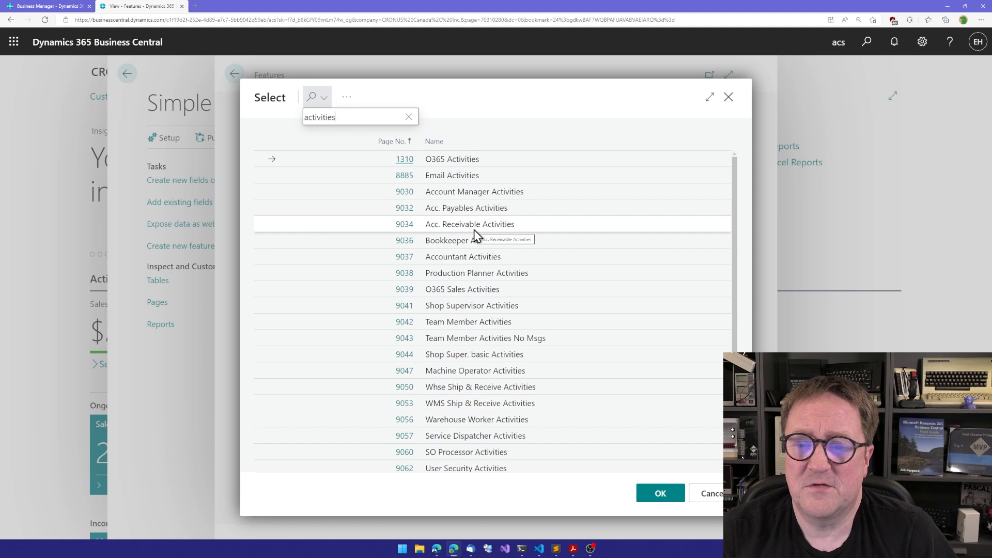
{"action": "mouse_move", "coordinate": [474, 246]}
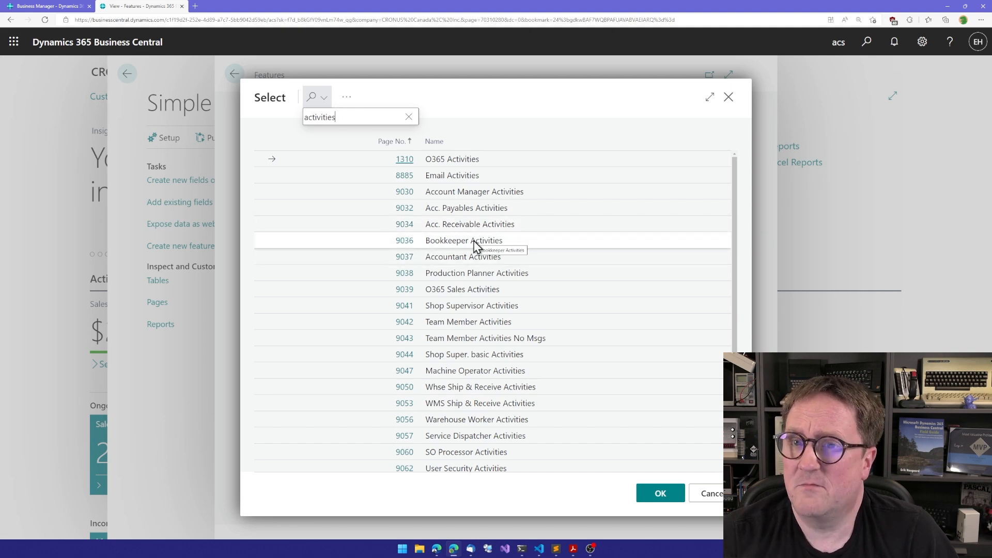
{"action": "left_click", "coordinate": [466, 208]}
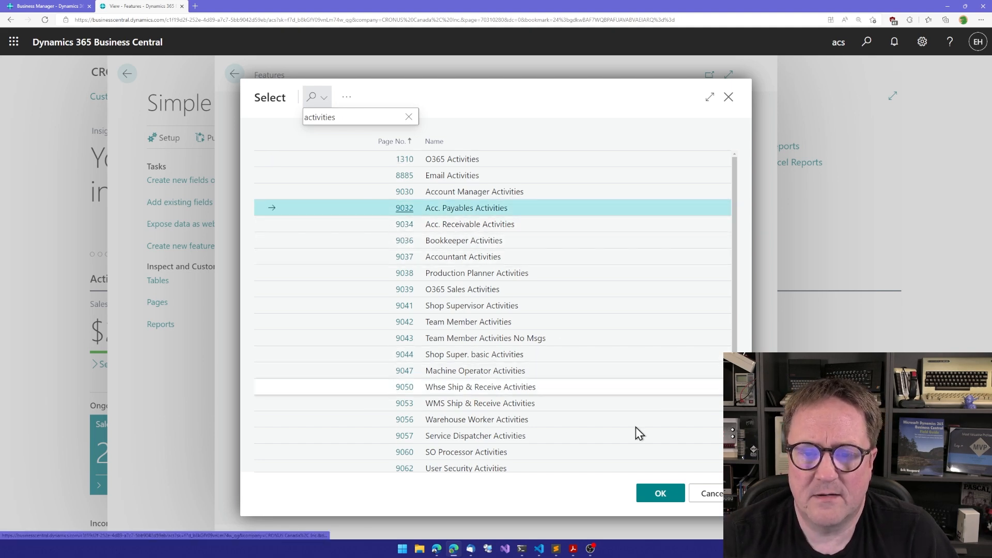
{"action": "left_click", "coordinate": [660, 493]}
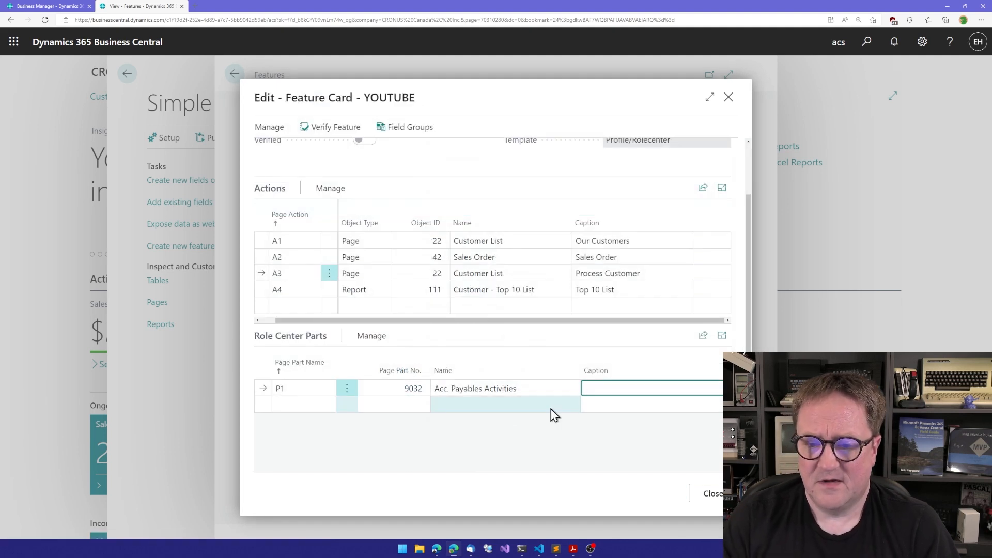
Caption P1 Vendors, add P2 as page 9034 captioned Customers, and close the feature card
{"action": "type", "text": "Vendors"}
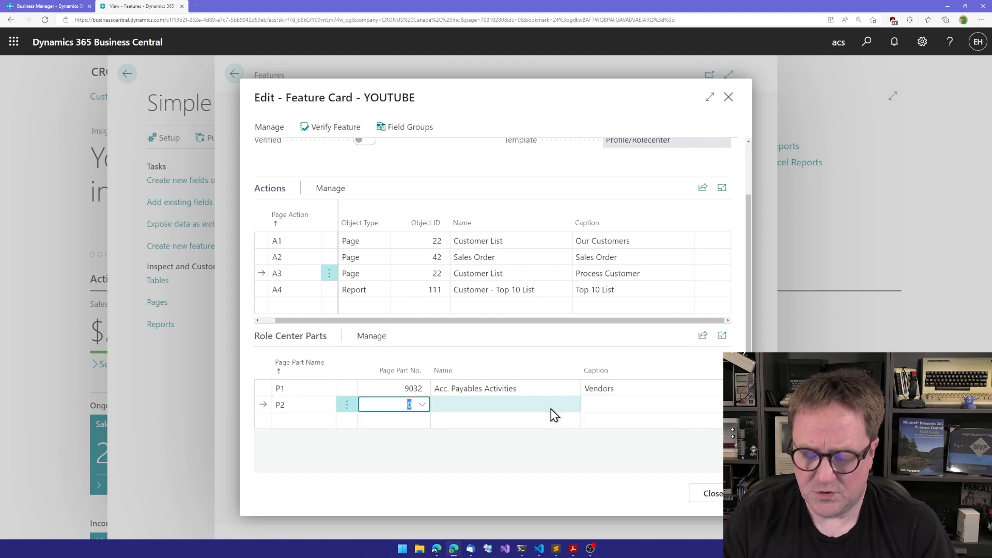
{"action": "type", "text": "9034"}
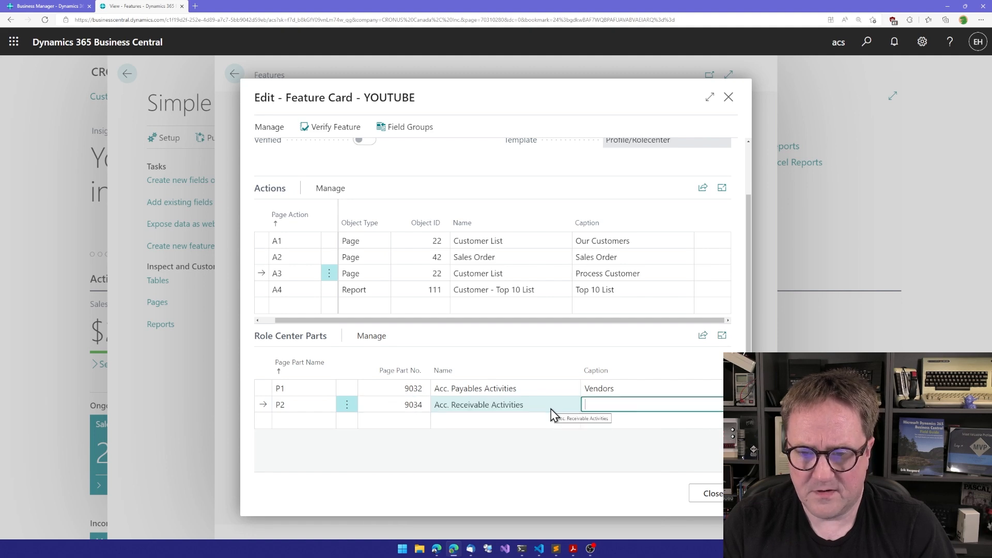
{"action": "type", "text": "Customers"}
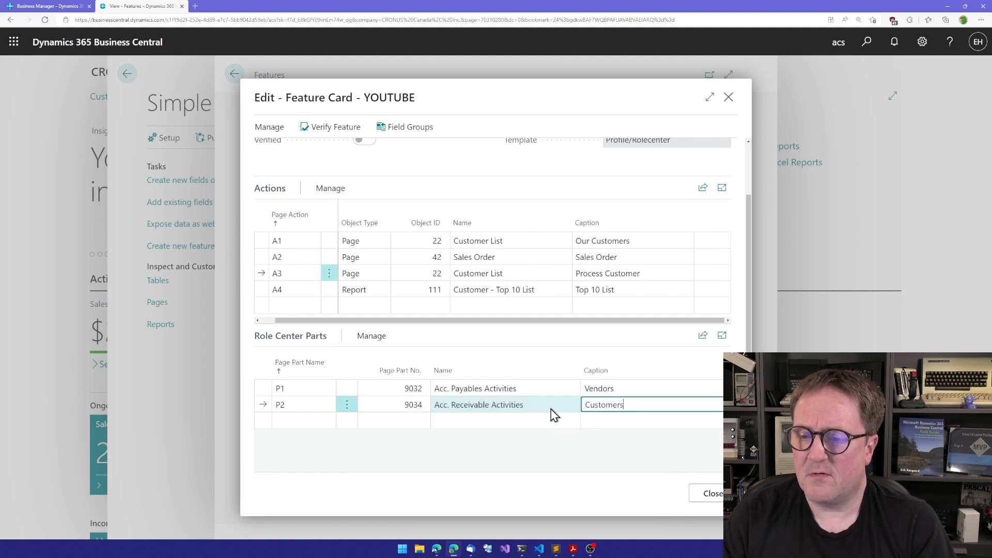
{"action": "left_click", "coordinate": [598, 387]}
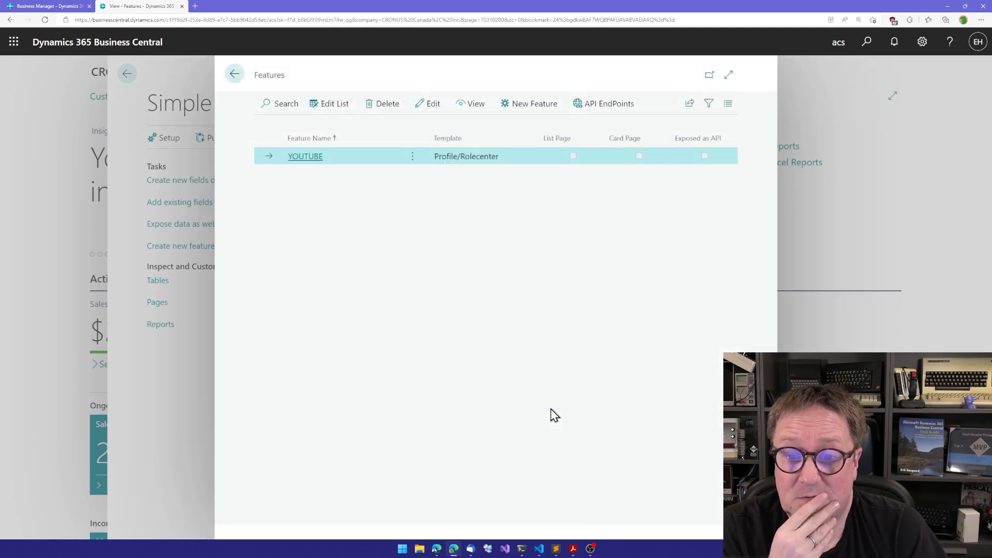
Publish the customizations to this environment from the Simple Object Designer home page
{"action": "left_click", "coordinate": [234, 73]}
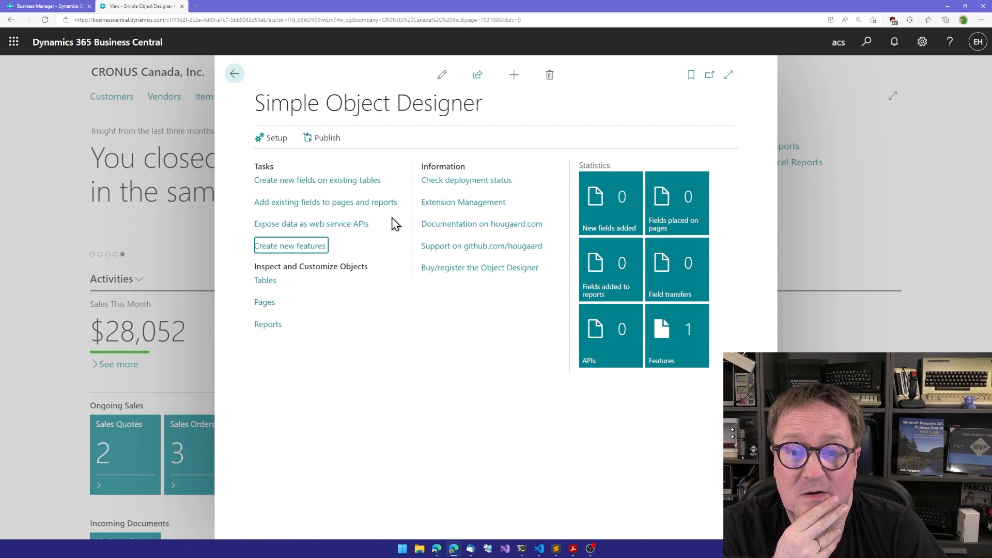
{"action": "left_click", "coordinate": [326, 137]}
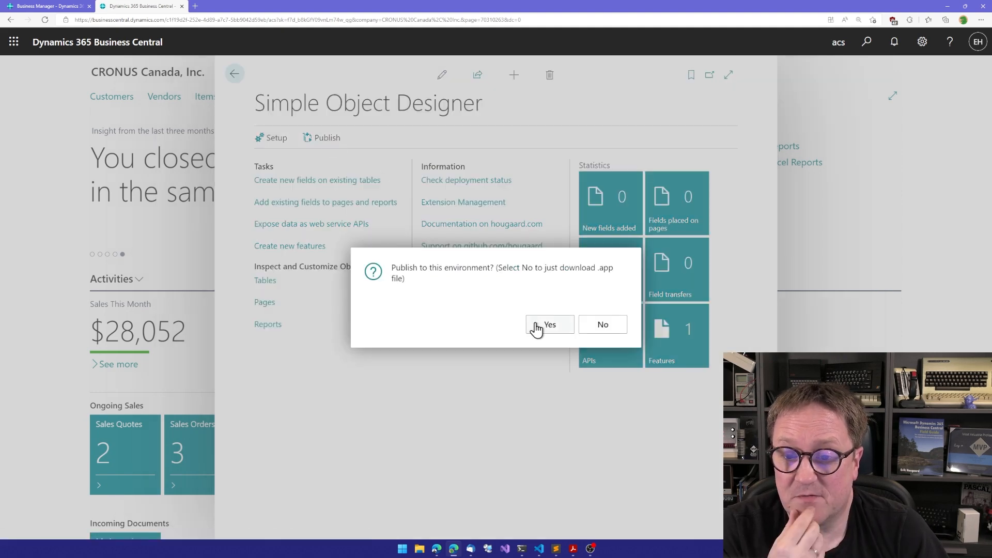
{"action": "left_click", "coordinate": [548, 325]}
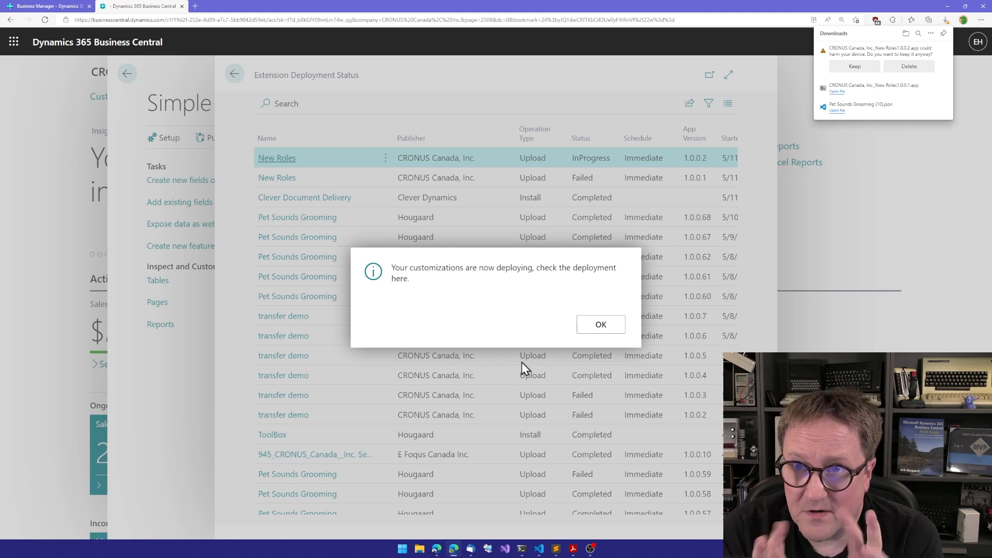
{"action": "mouse_move", "coordinate": [862, 166]}
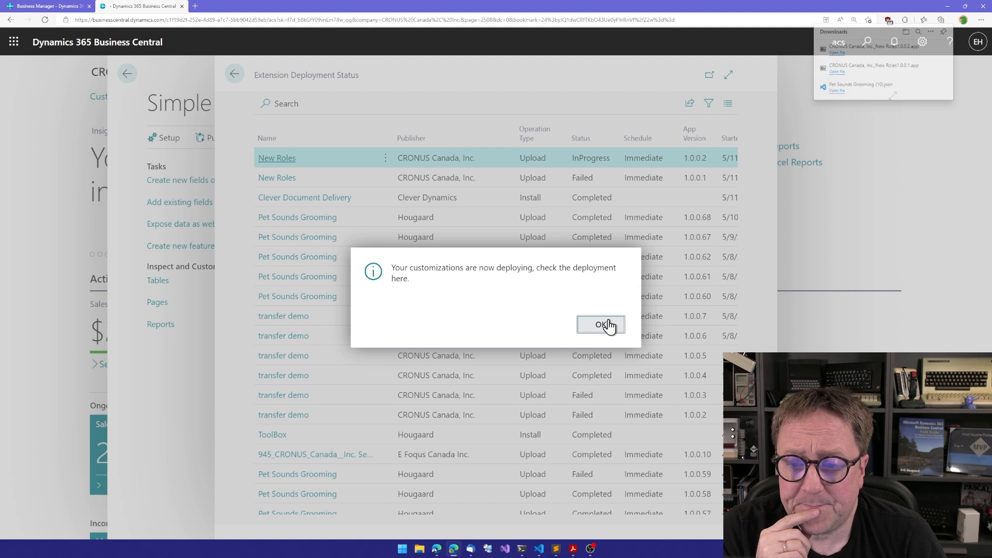
Dismiss the deployment notice with OK
{"action": "left_click", "coordinate": [599, 323]}
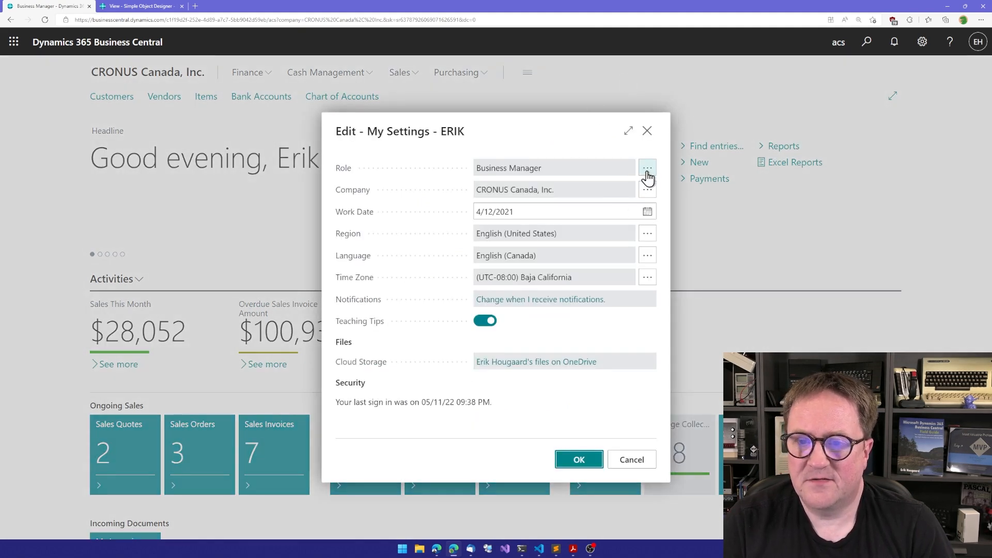
Set the user's role to Youtuber Role in My Settings and confirm with OK
{"action": "left_click", "coordinate": [647, 168]}
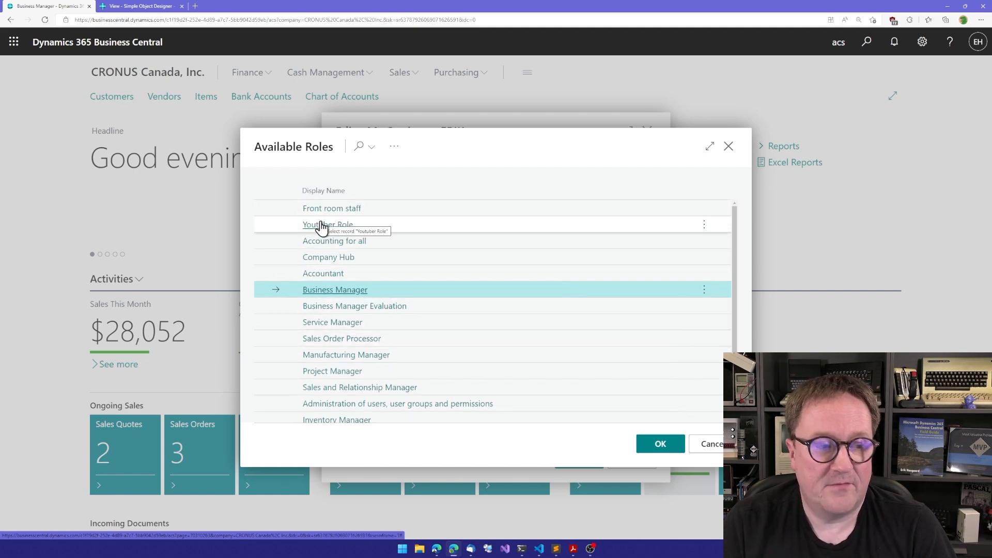
{"action": "left_click", "coordinate": [659, 443]}
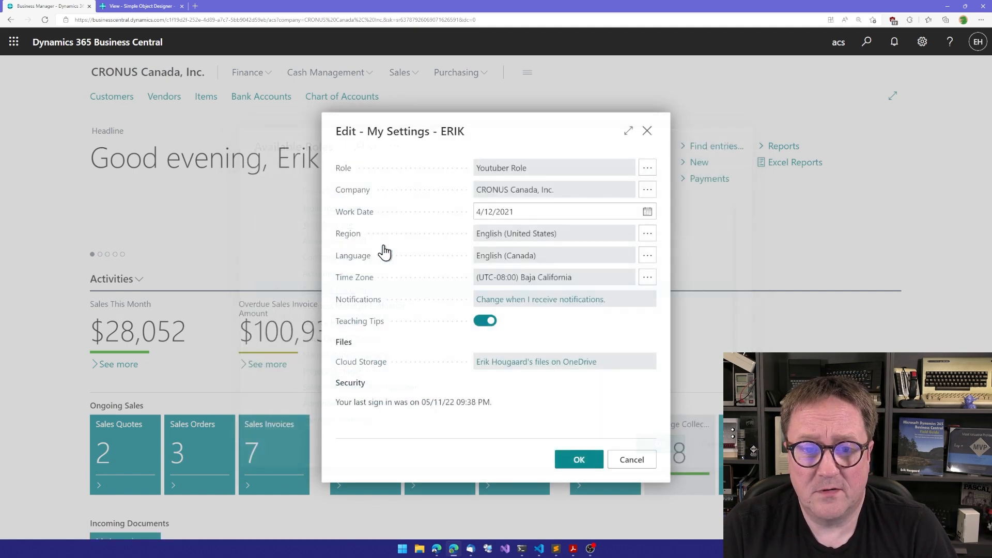
{"action": "left_click", "coordinate": [578, 459]}
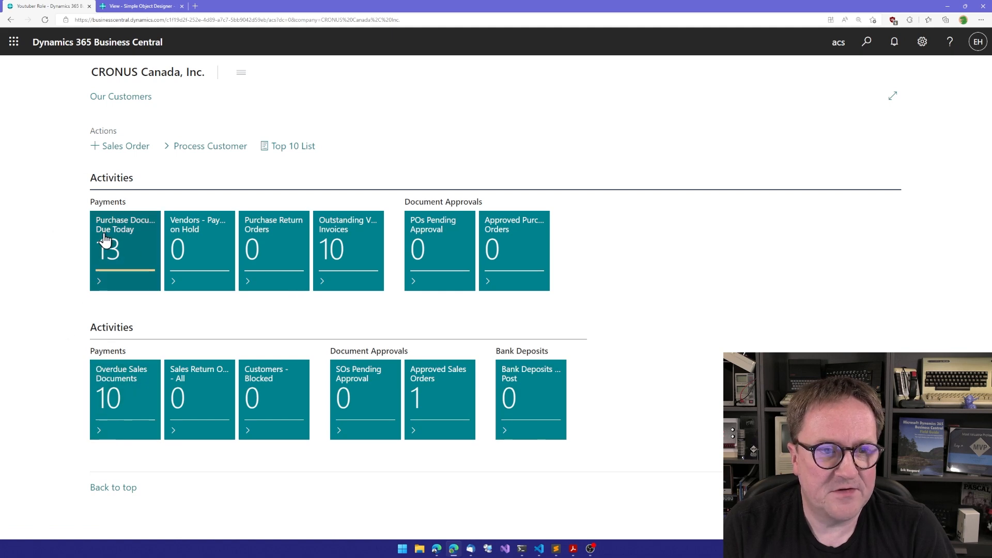
{"action": "mouse_move", "coordinate": [199, 306]}
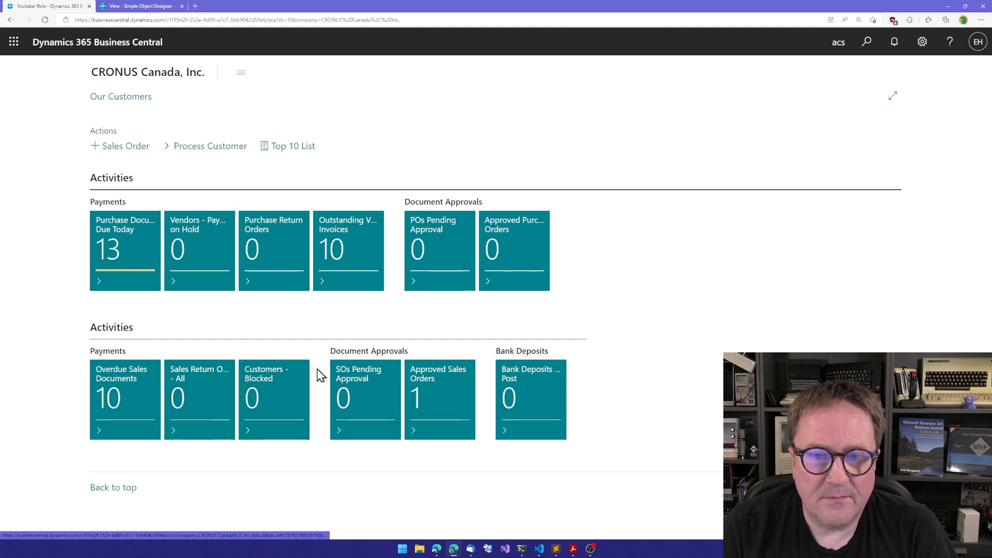
{"action": "mouse_move", "coordinate": [127, 221]}
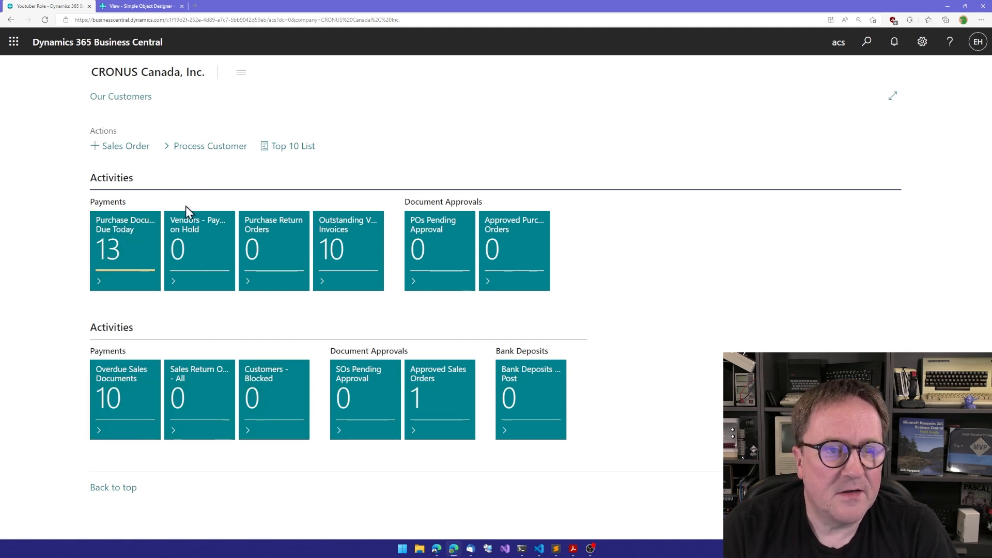
{"action": "mouse_move", "coordinate": [120, 96]}
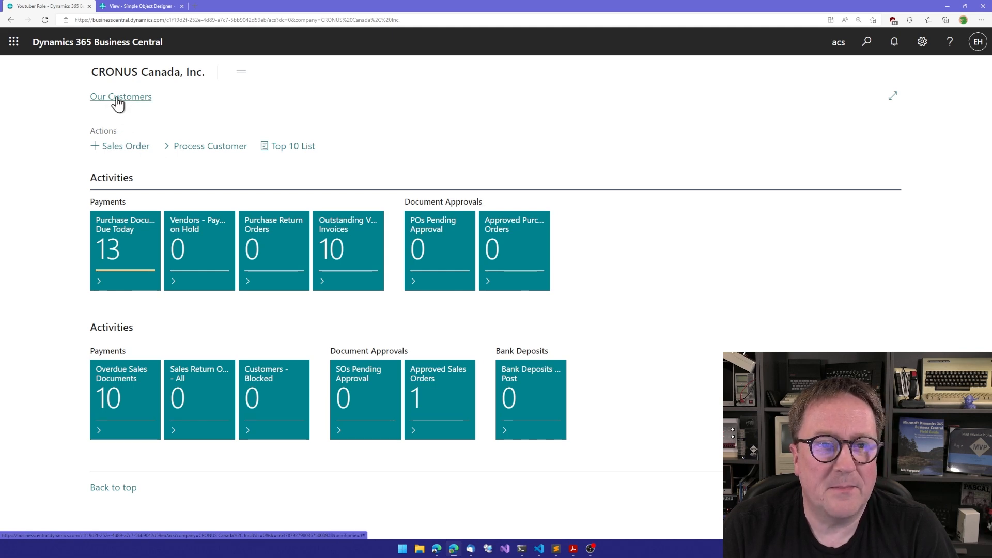
{"action": "mouse_move", "coordinate": [120, 150]}
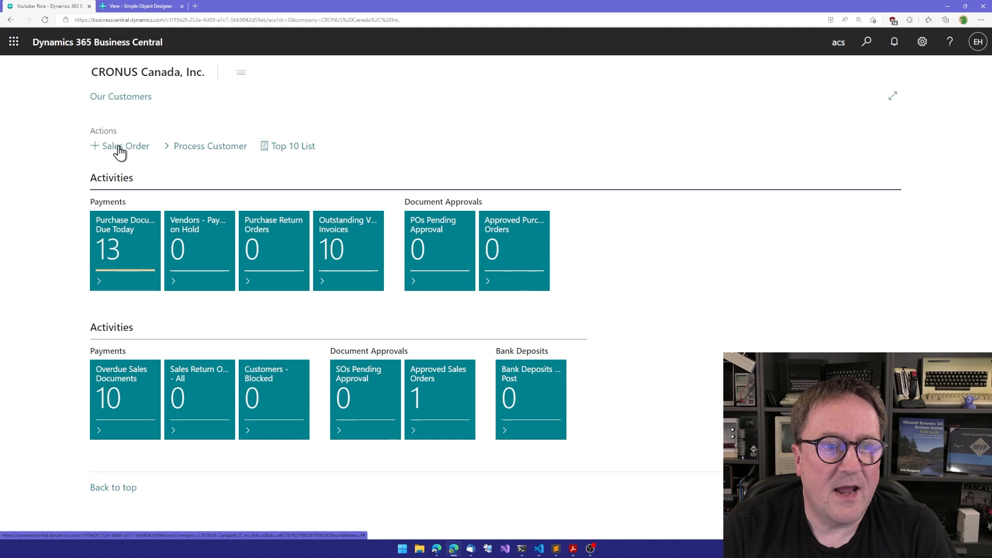
{"action": "mouse_move", "coordinate": [181, 158]}
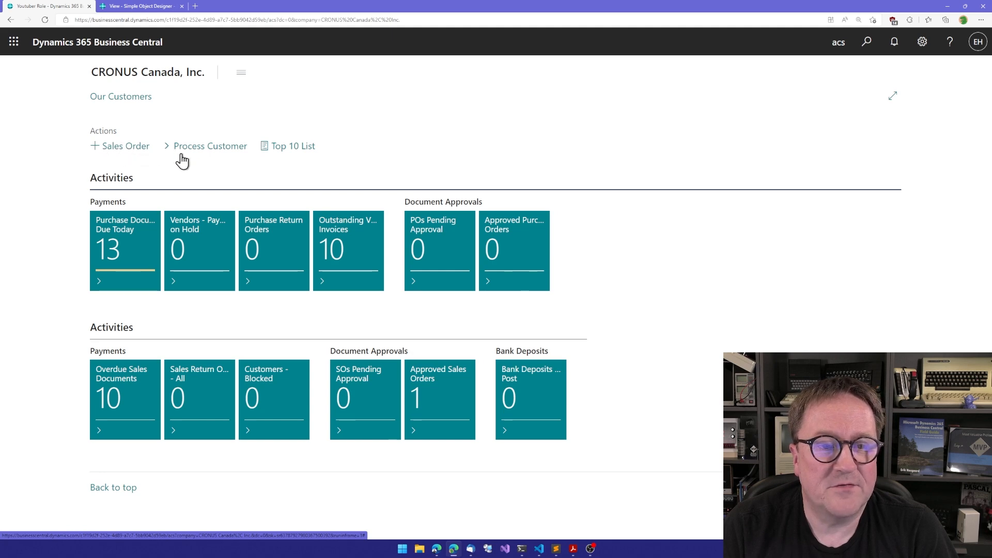
{"action": "mouse_move", "coordinate": [210, 149]}
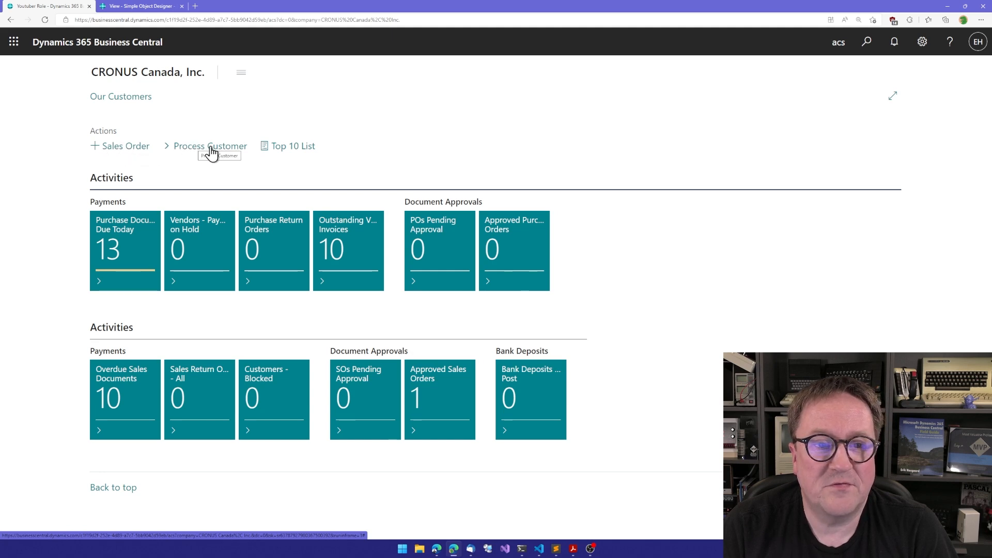
{"action": "mouse_move", "coordinate": [297, 158]}
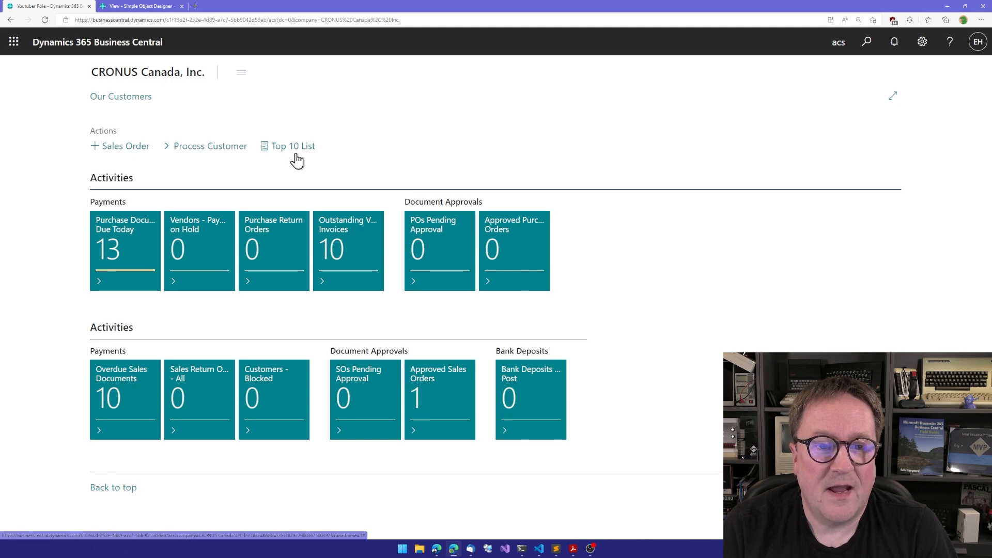
{"action": "left_click", "coordinate": [293, 145]}
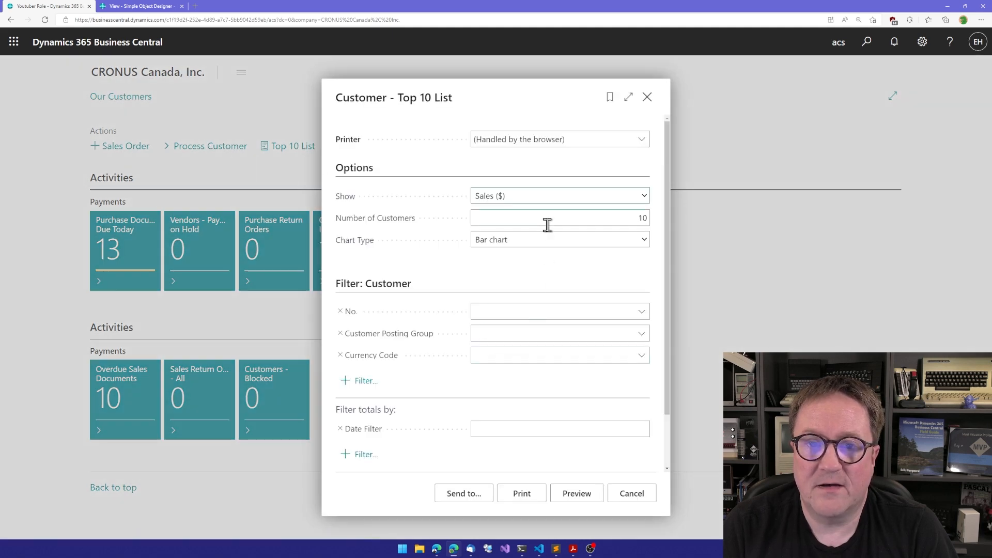
{"action": "left_click", "coordinate": [630, 493]}
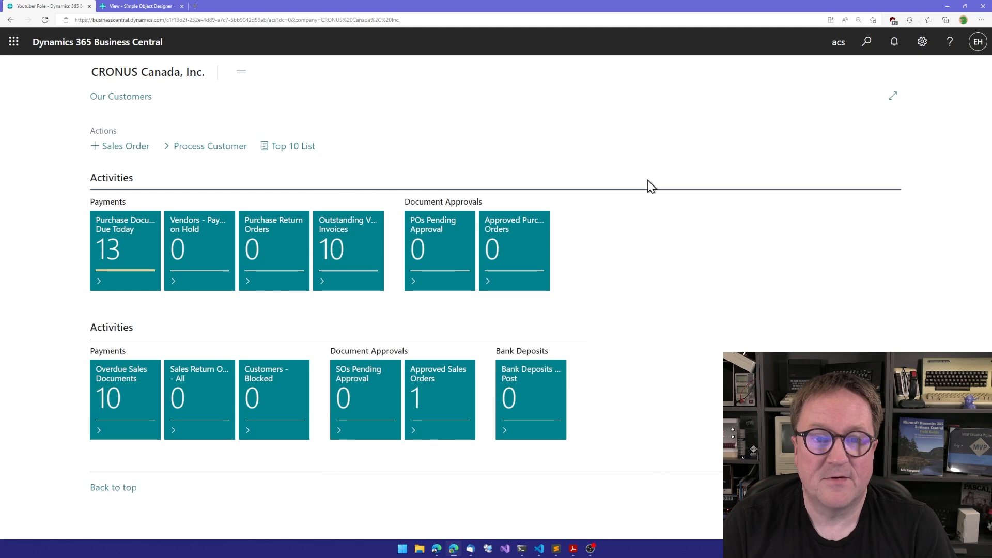